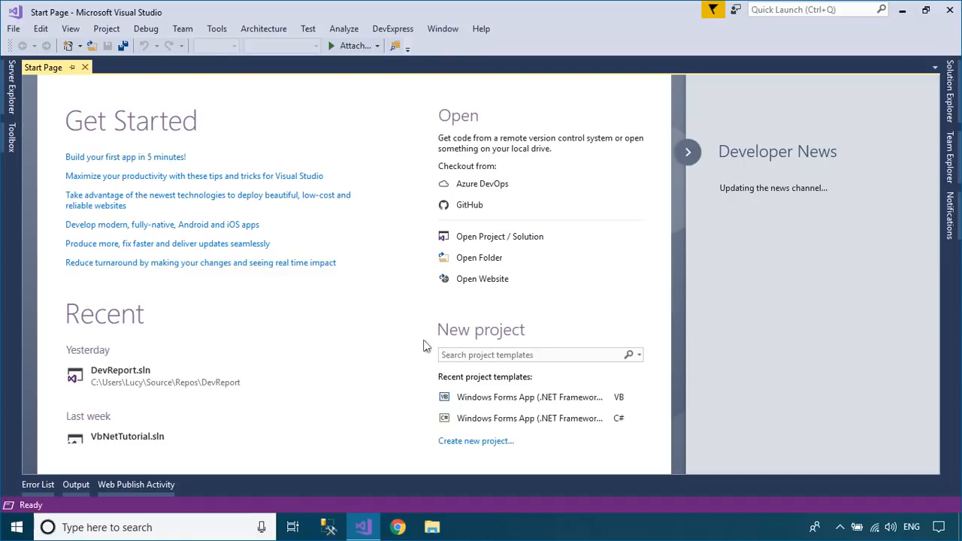
- Create a C# Windows Forms App (.NET Framework) project named AdornerDemo
left_click(476, 440)
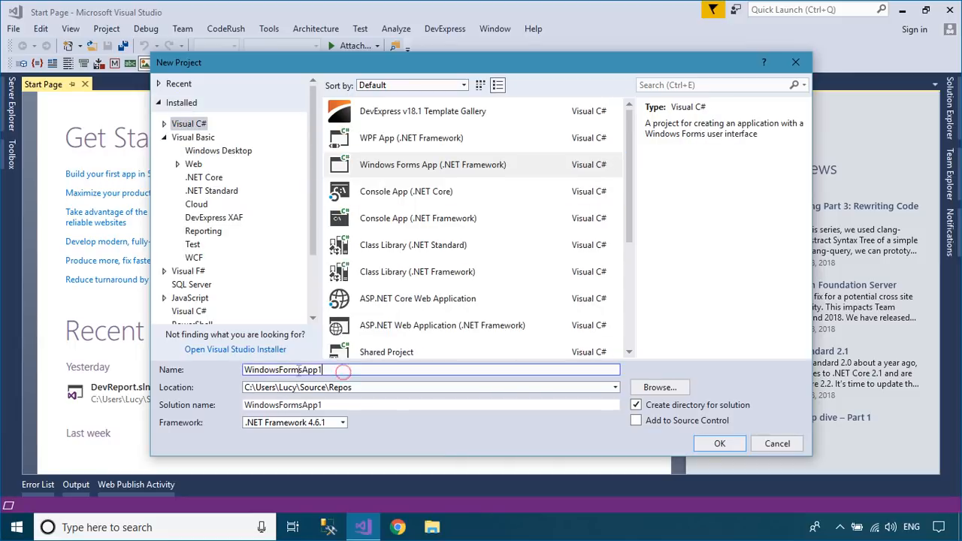
type("Adorn")
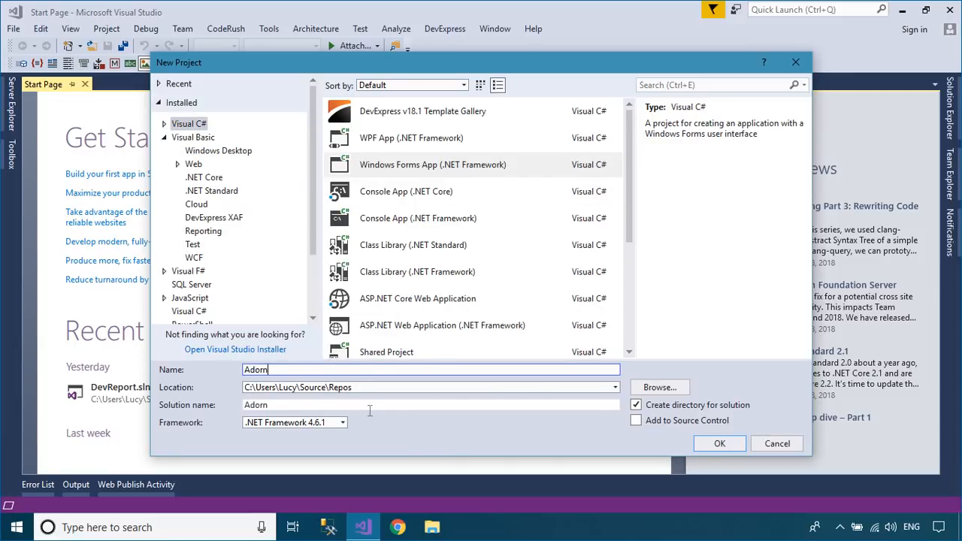
left_click(719, 443)
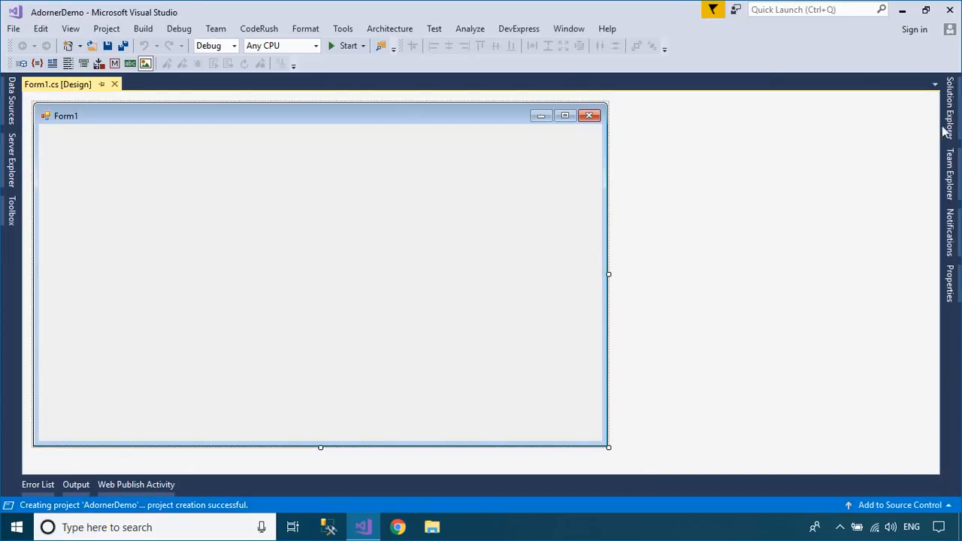
- Add a DevExpress Ribbon Form template item named frmMain to AdornerDemo
right_click(815, 149)
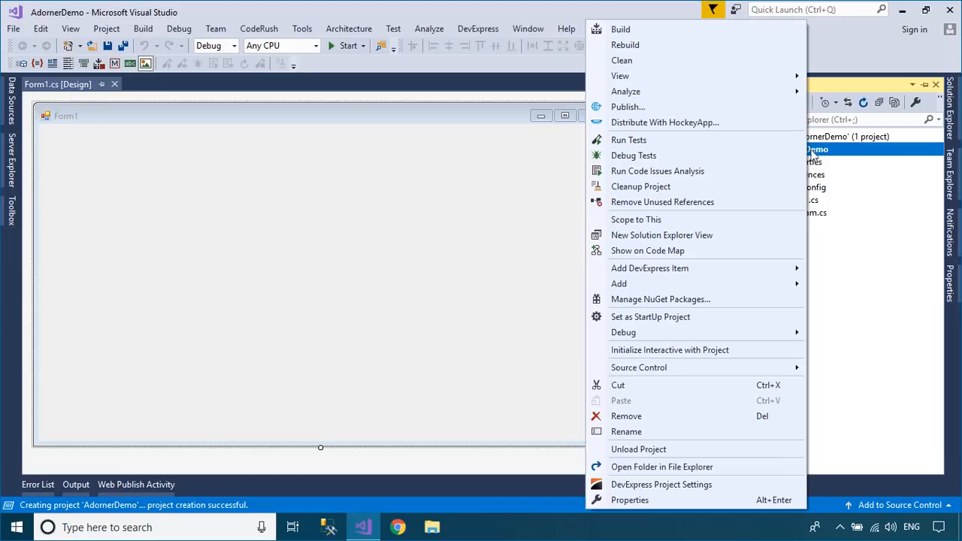
mouse_move(670, 278)
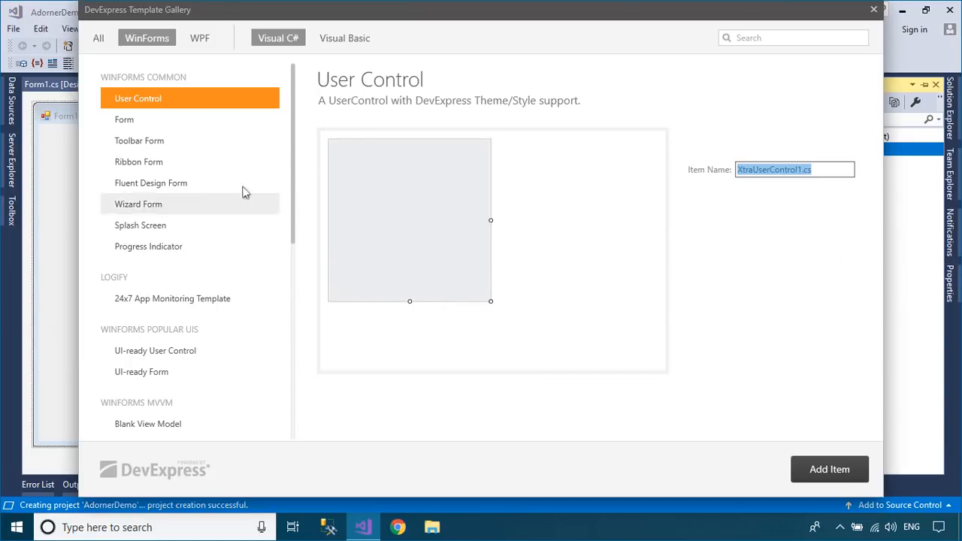
left_click(139, 162)
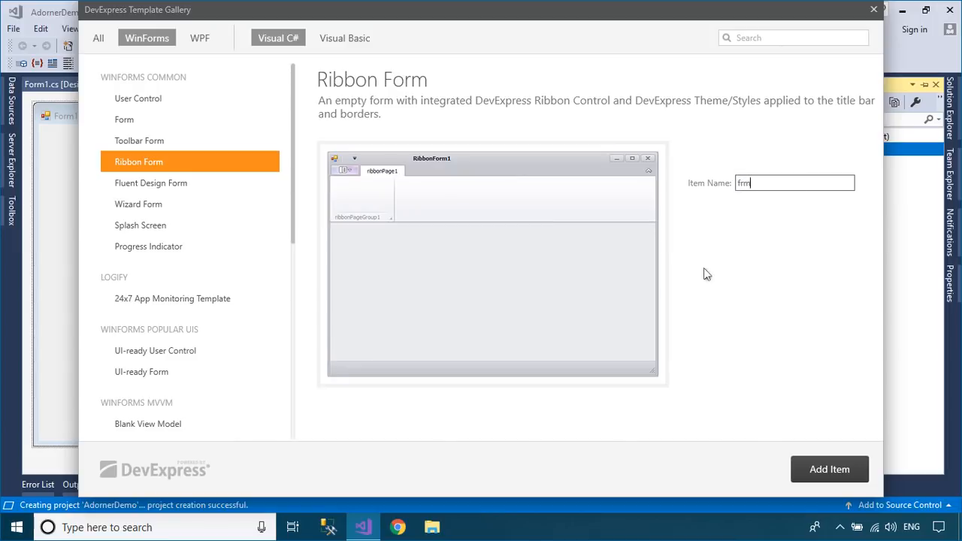
left_click(829, 469)
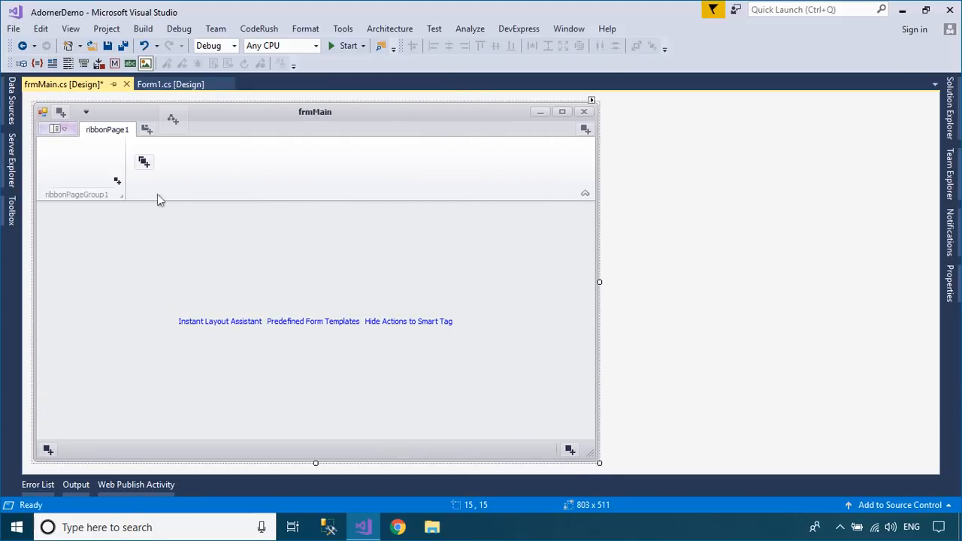
- Add two buttons to the ribbon group and caption the first one Contact
left_click(117, 181)
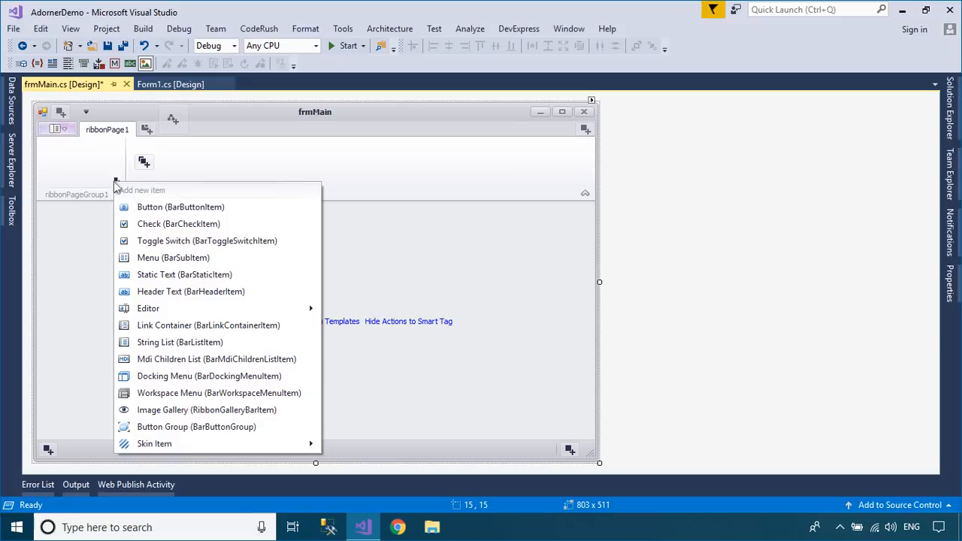
left_click(181, 206)
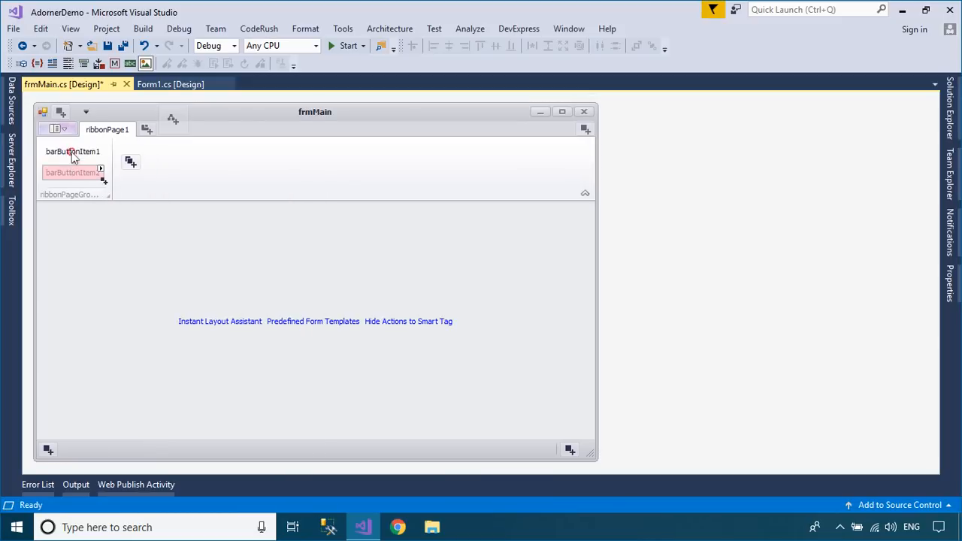
left_click(73, 150)
type("C")
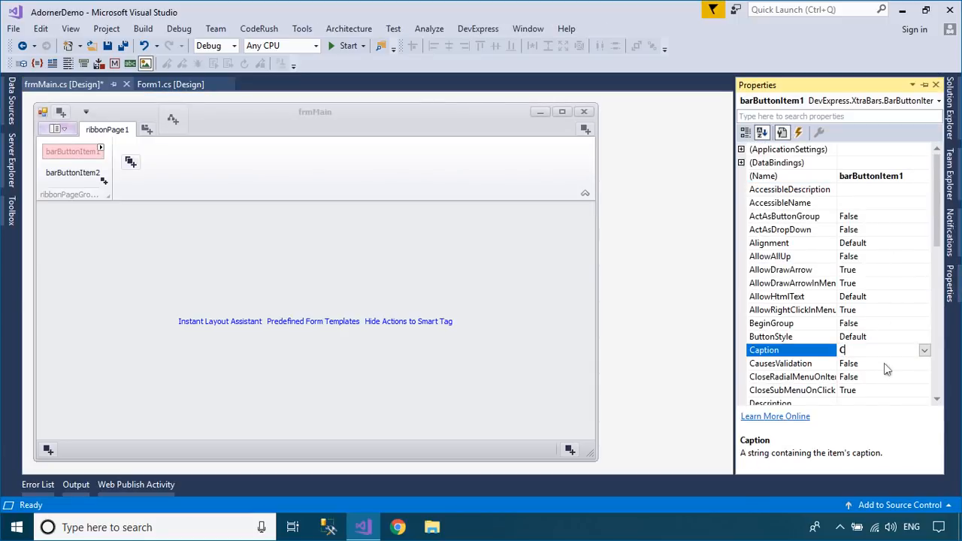
type("ontact")
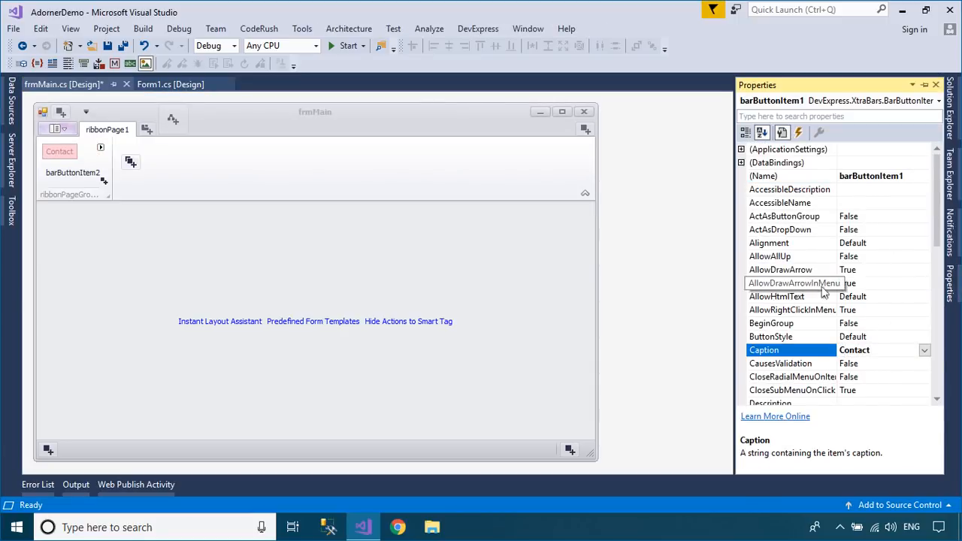
- Give the Contact button a large person icon from the DX Image Gallery
scroll("down", 3)
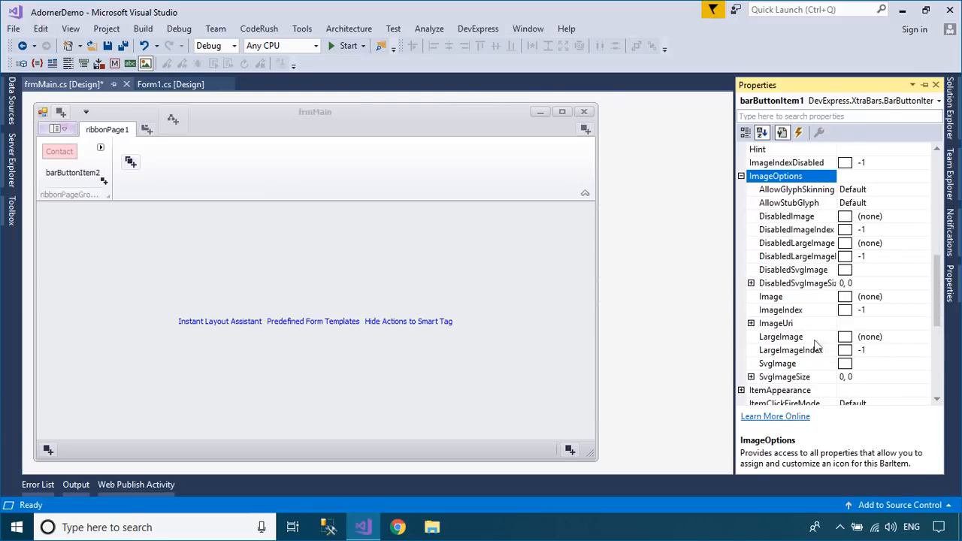
left_click(780, 336)
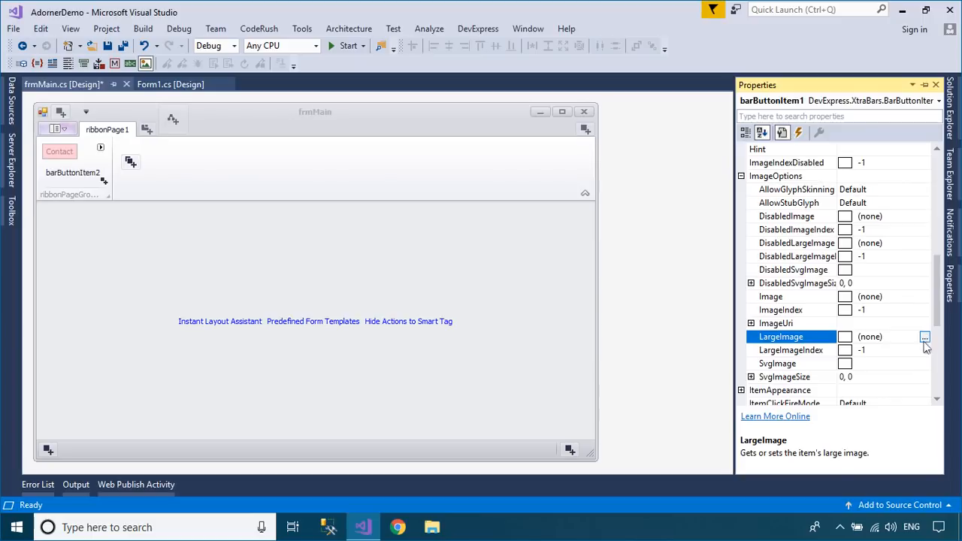
mouse_move(914, 346)
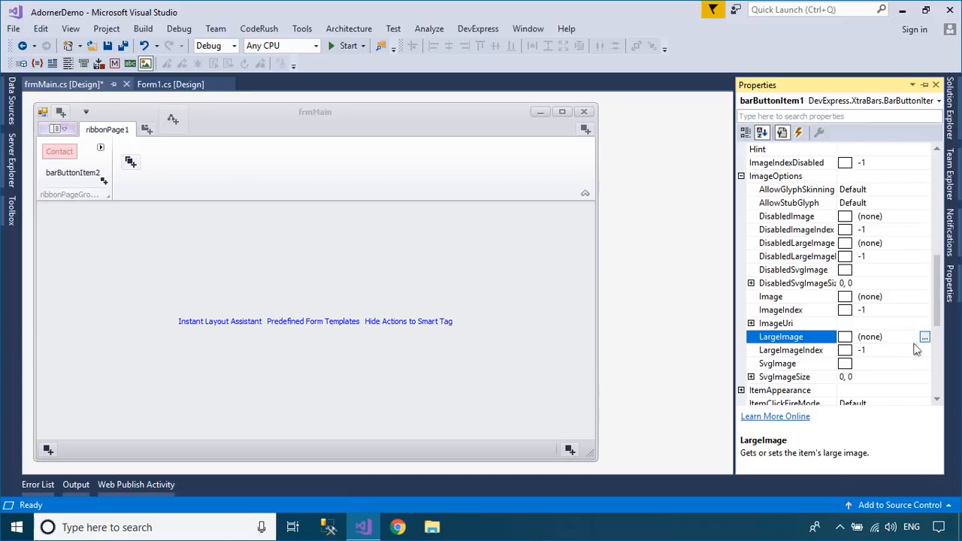
left_click(921, 336)
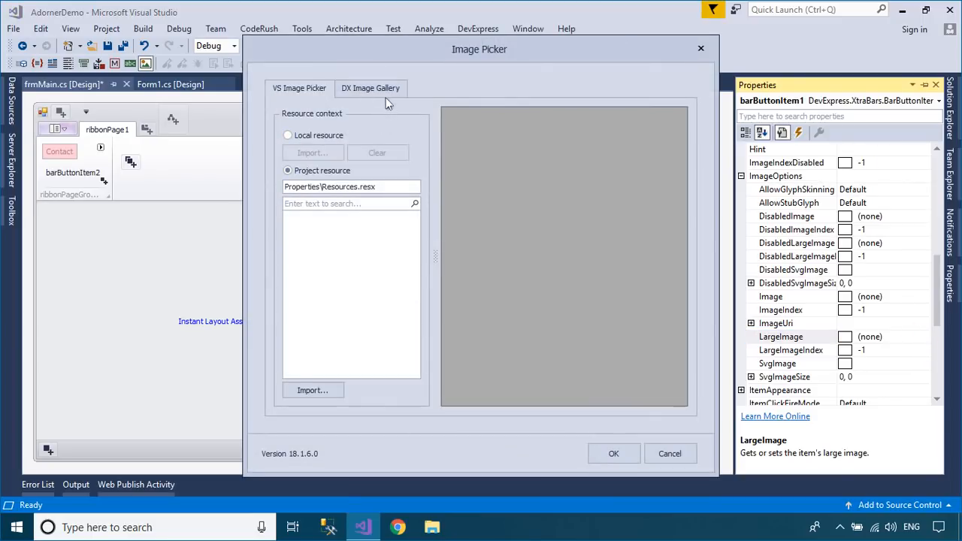
left_click(370, 88)
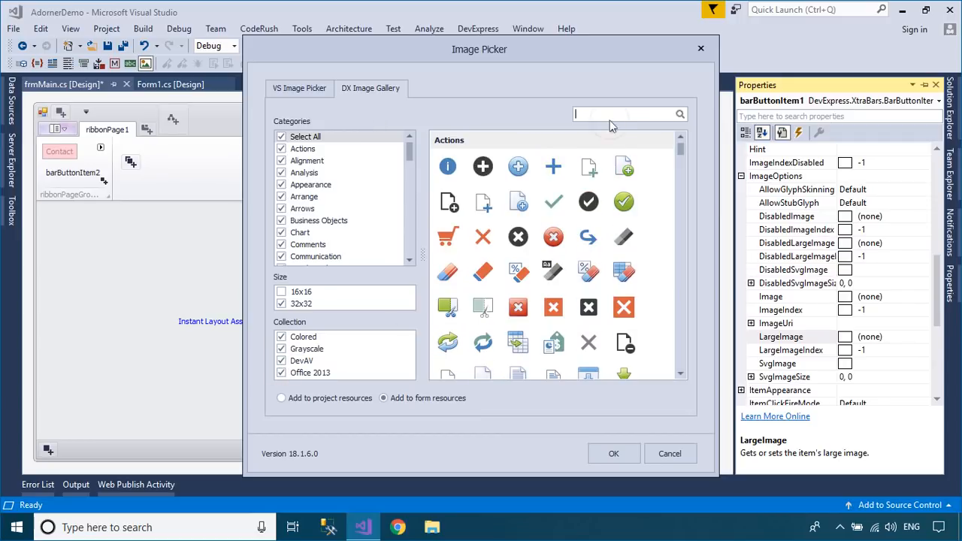
type("cont")
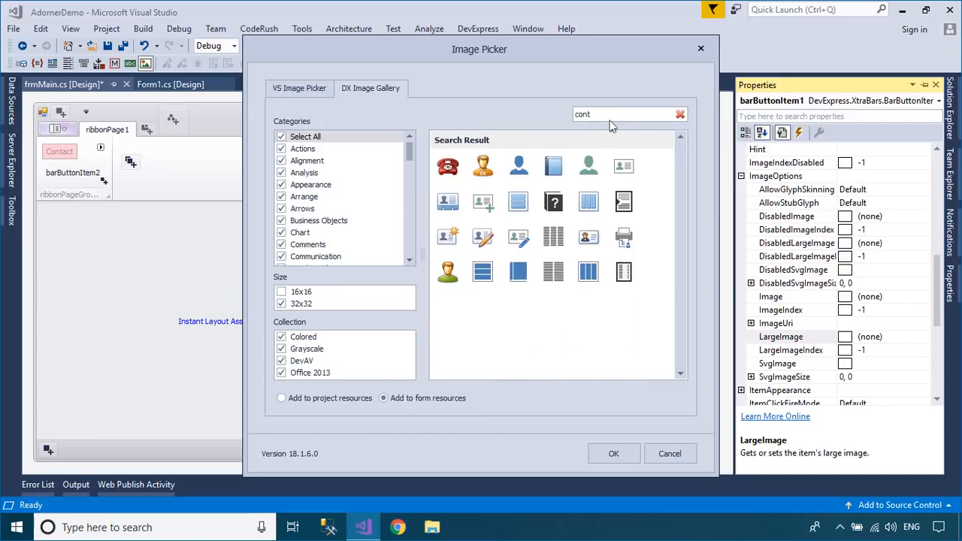
left_click(518, 165)
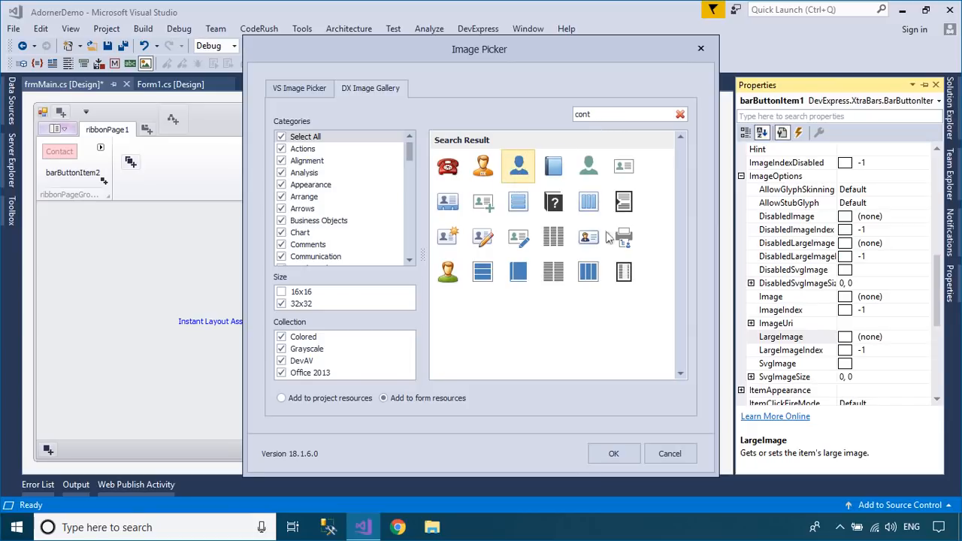
left_click(614, 453)
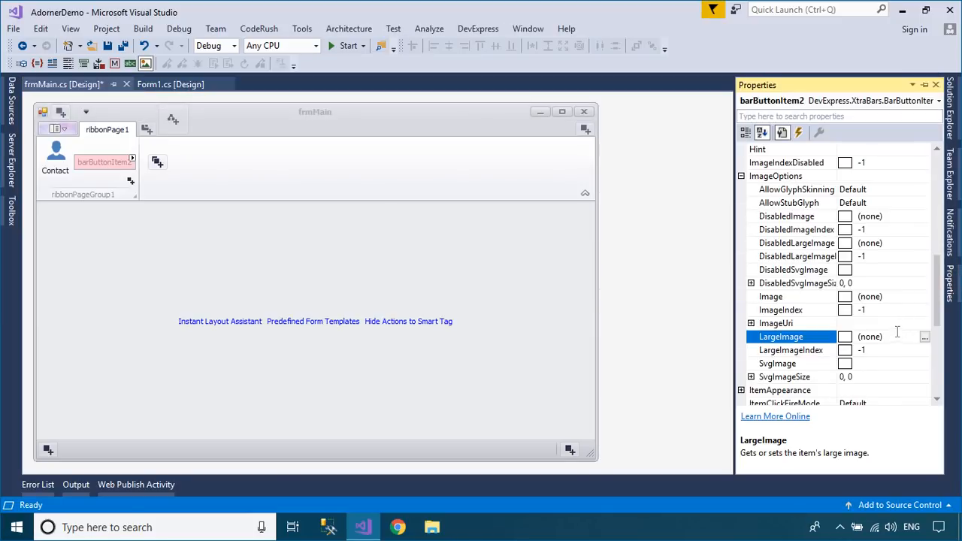
- Set the second button's large image to the envelope icon found by searching 'mail'
left_click(920, 335)
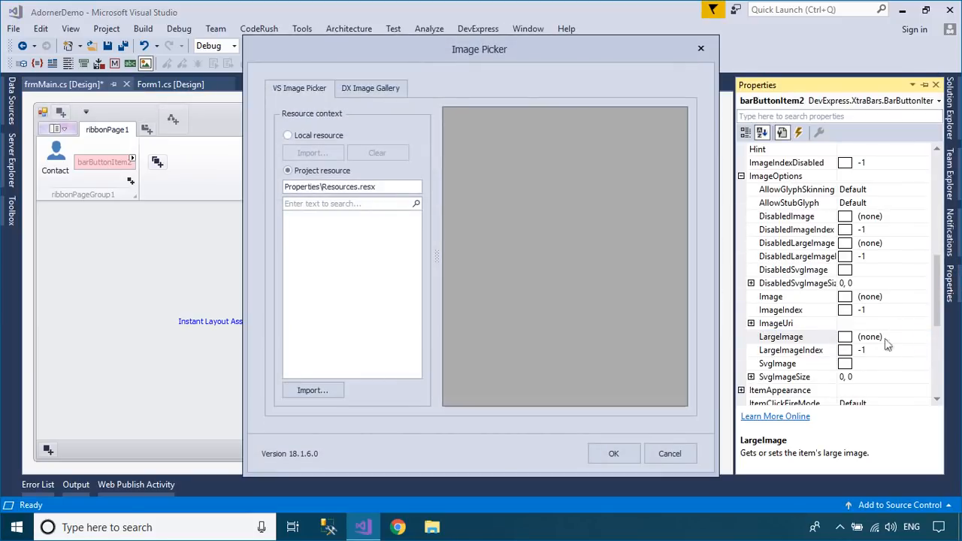
left_click(370, 88)
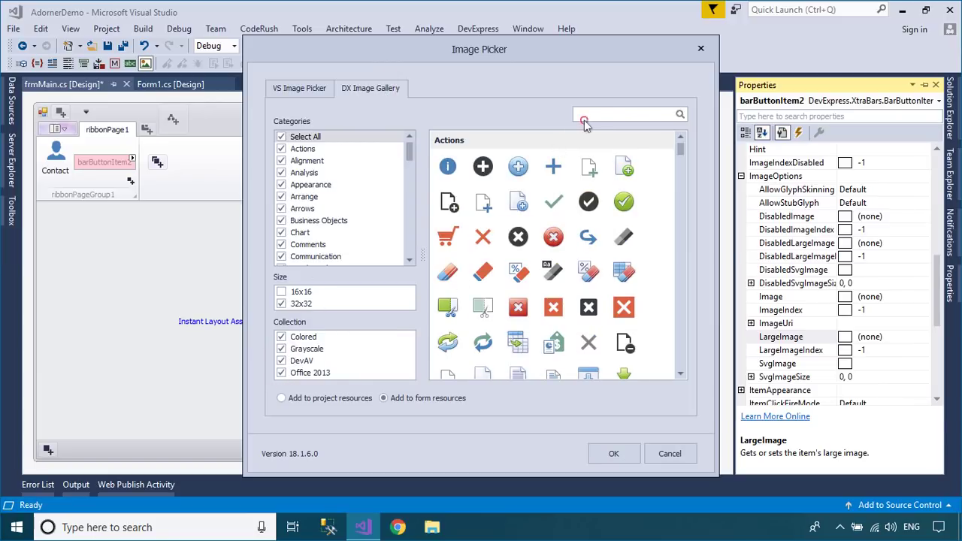
type("mail")
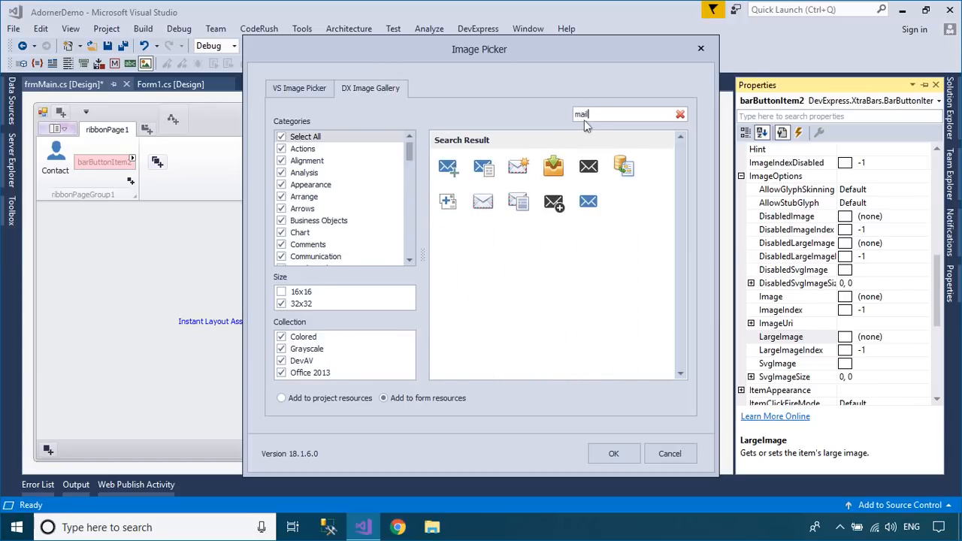
left_click(588, 201)
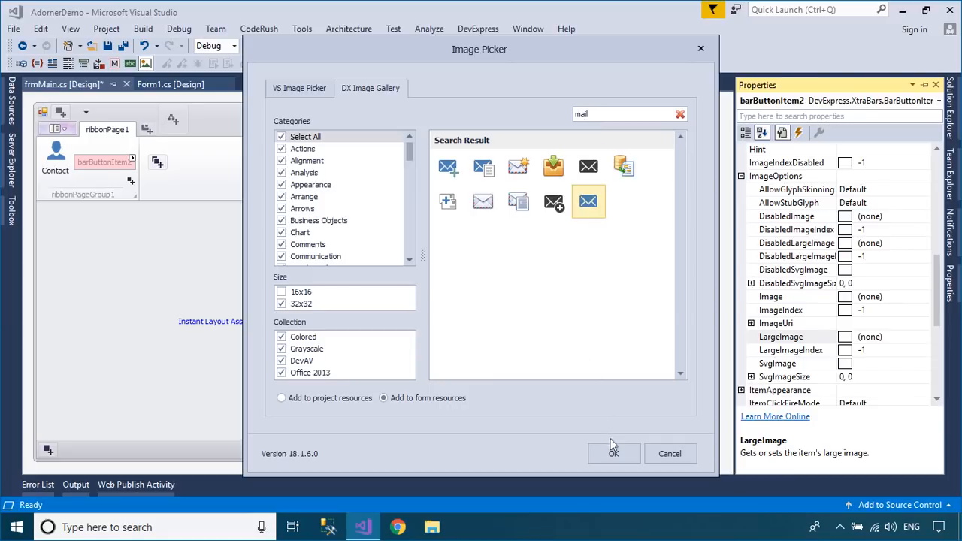
left_click(613, 453)
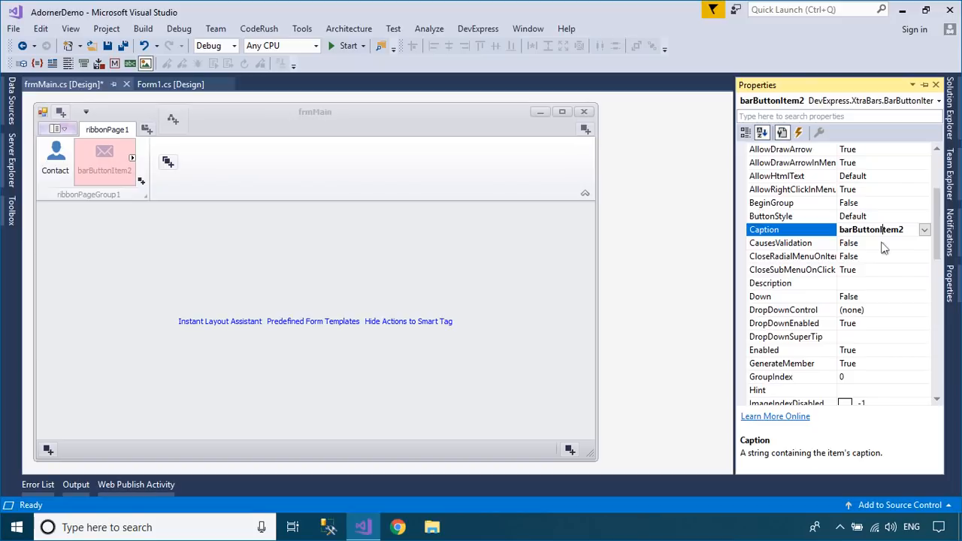
- Caption the second button Mail and title the form Fox Learn
type("Mai")
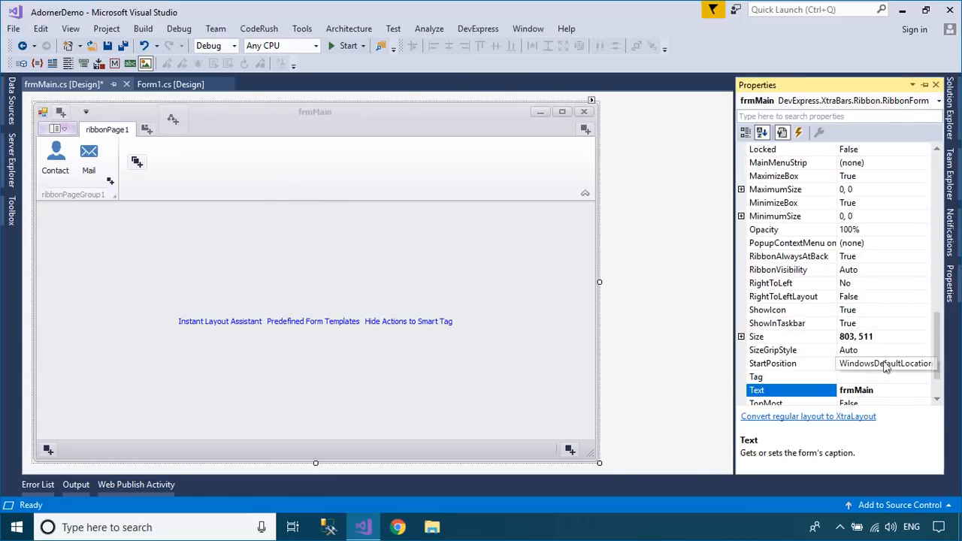
type("Fox Learn")
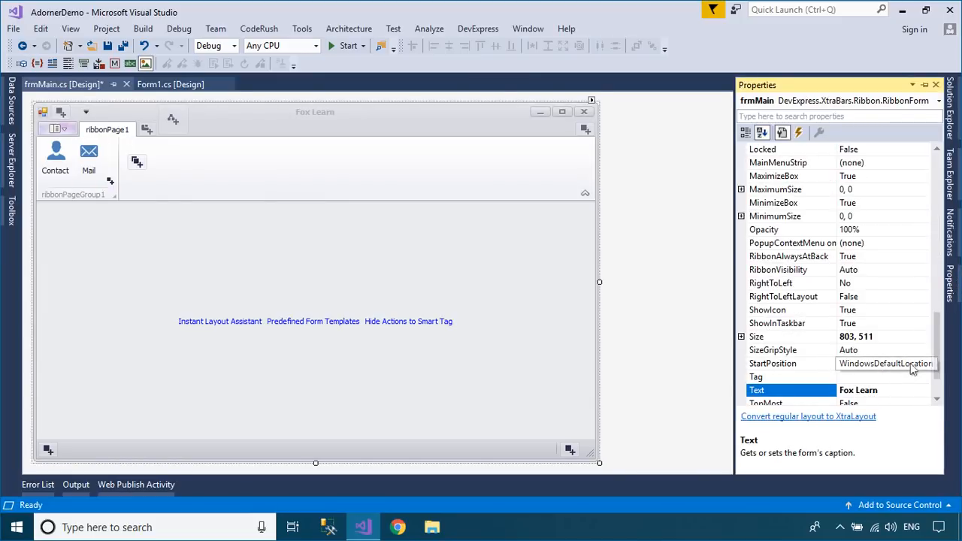
left_click(880, 363)
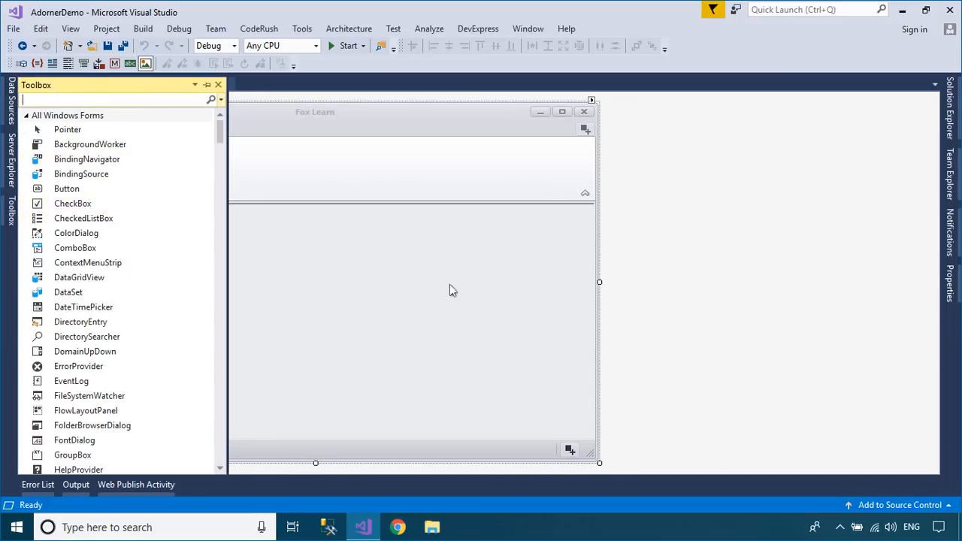
- Drop a DocumentManager and an AdornerUIManager from the Toolbox onto frmMain
type("docu")
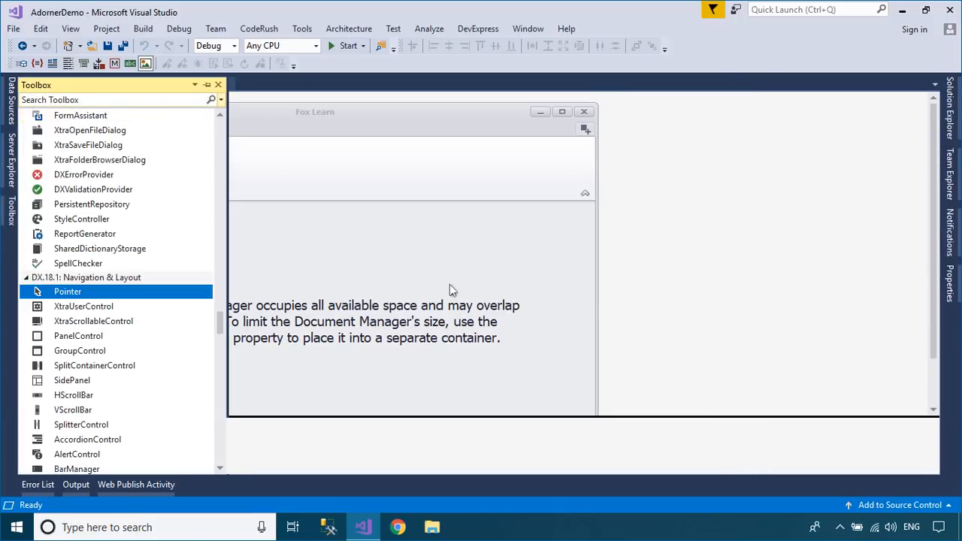
type("a")
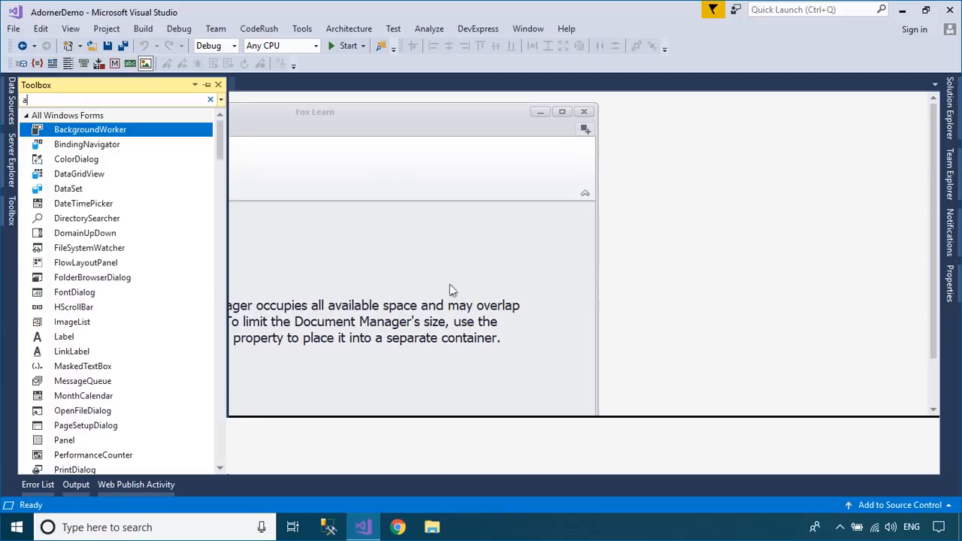
type("d")
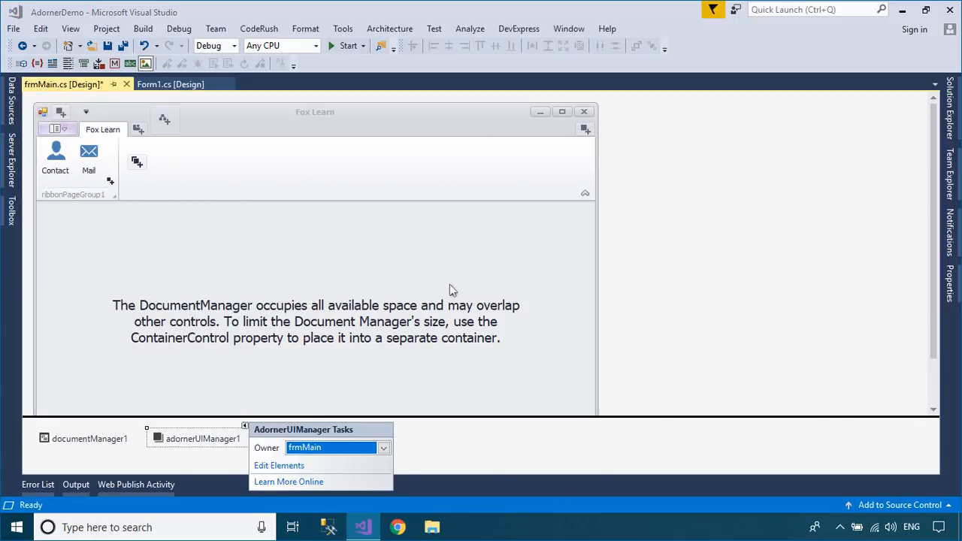
- Add a badge element to the AdornerUIManager and change Program.cs to run new frmMain()
left_click(279, 465)
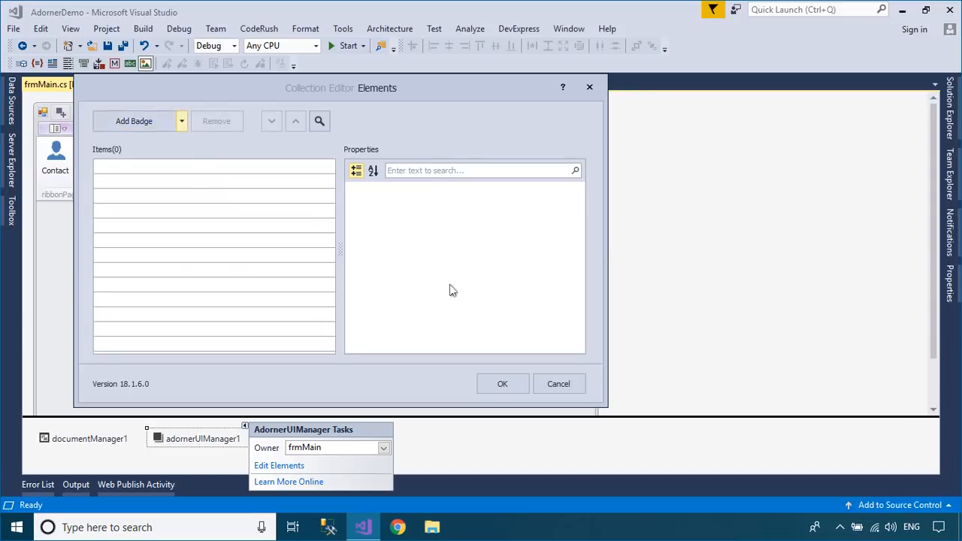
left_click(133, 121)
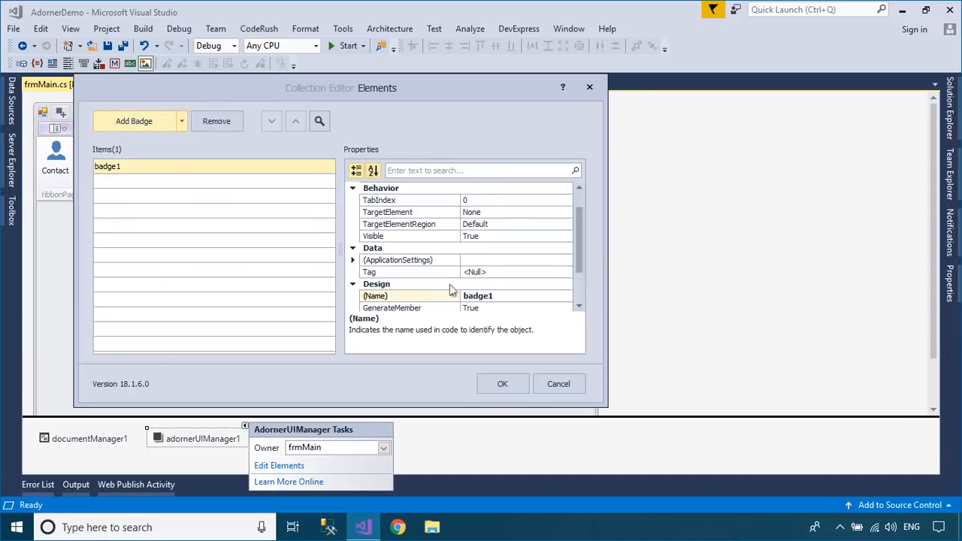
left_click(565, 284)
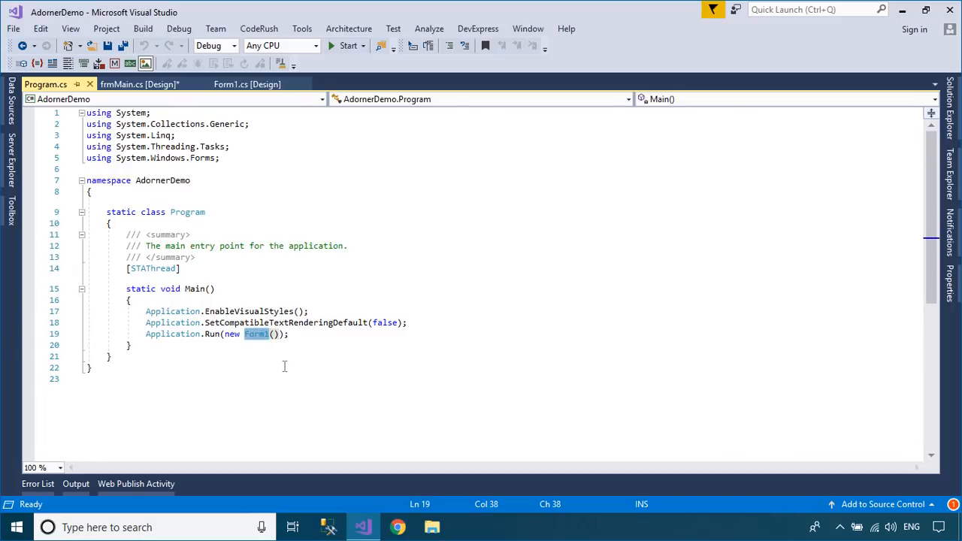
type("frmMain")
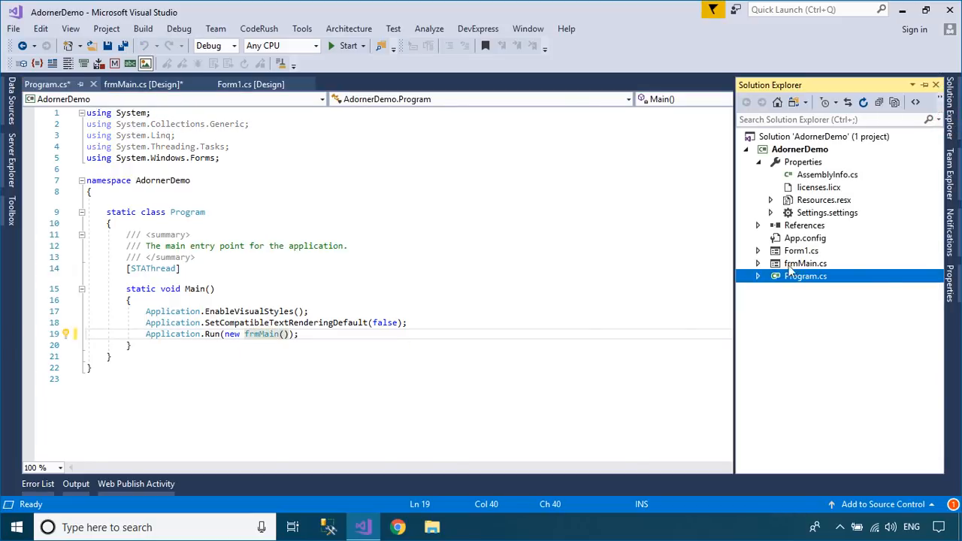
right_click(801, 250)
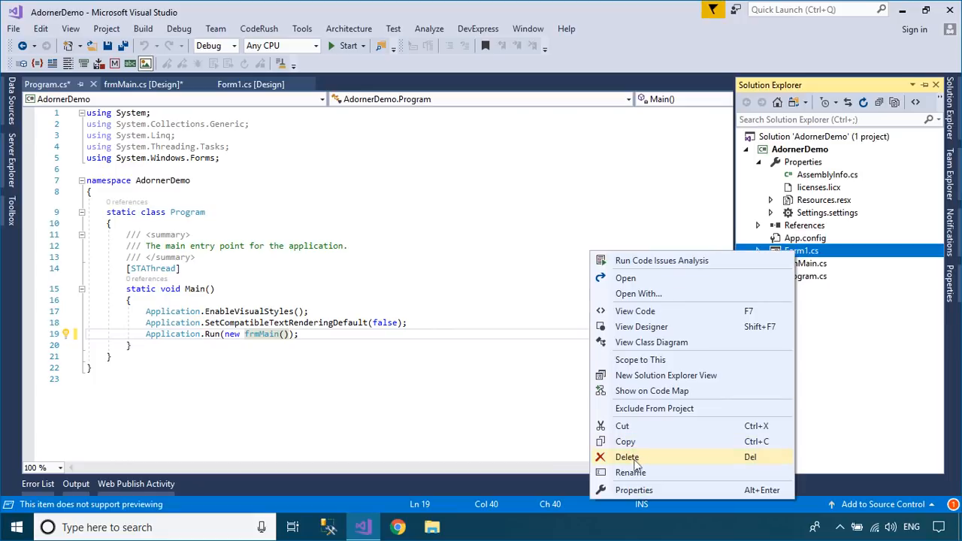
- Delete Form1.cs, add DevExpress form XtraForm1, and return to the frmMain designer
left_click(626, 456)
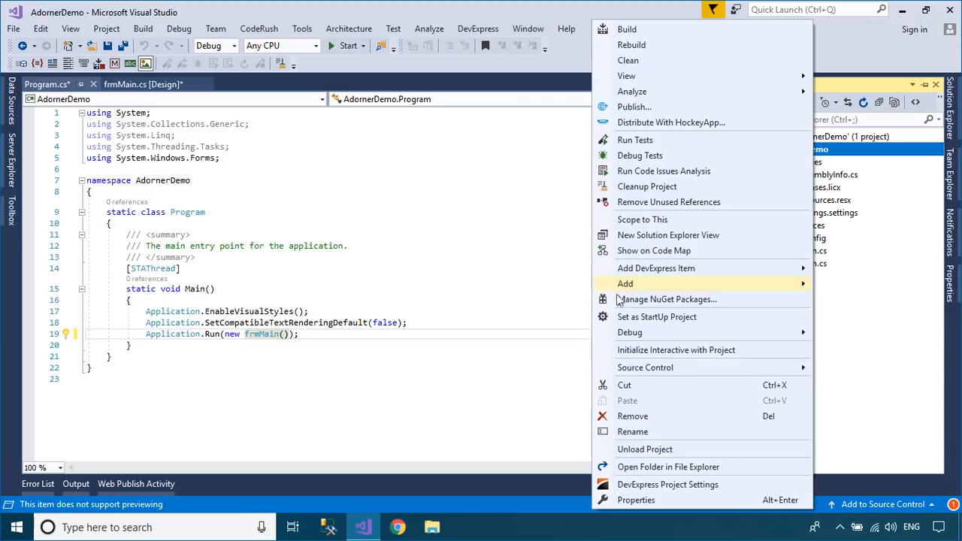
mouse_move(655, 269)
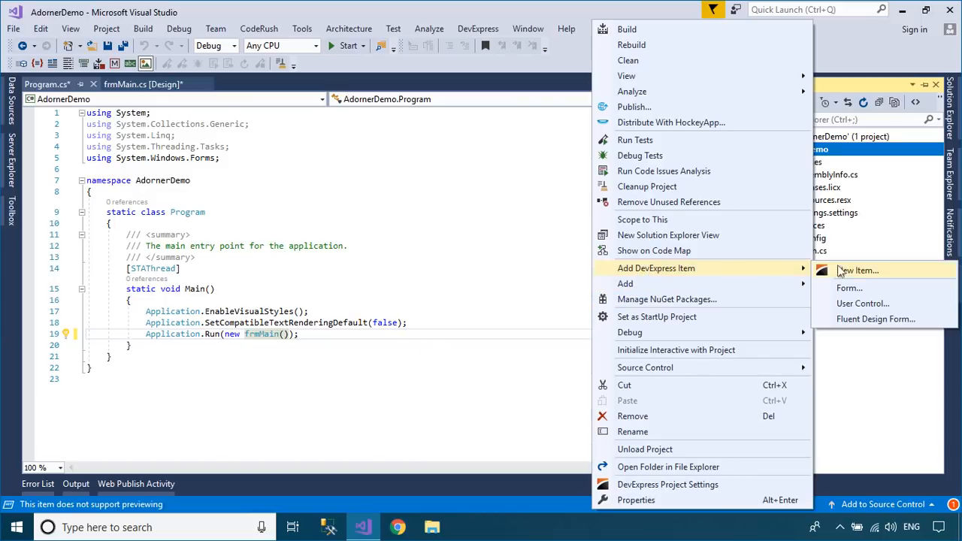
left_click(858, 270)
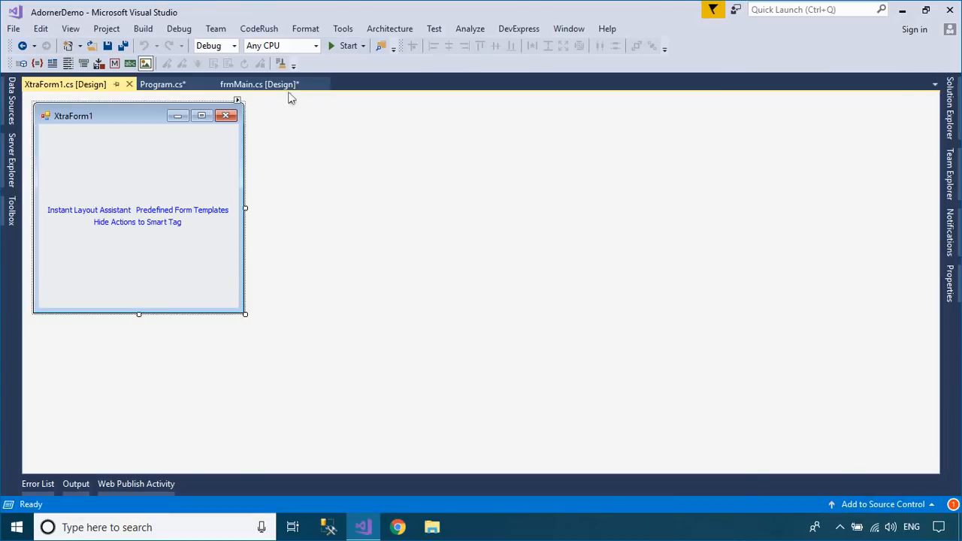
left_click(258, 85)
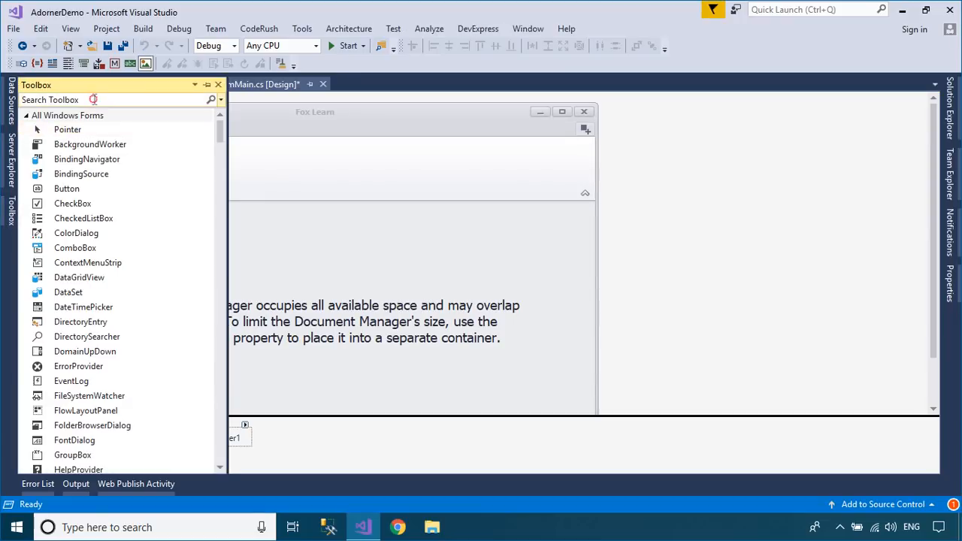
- Add timer1 to frmMain with a 7000 ms Interval and generate timer1_Tick
type("tim")
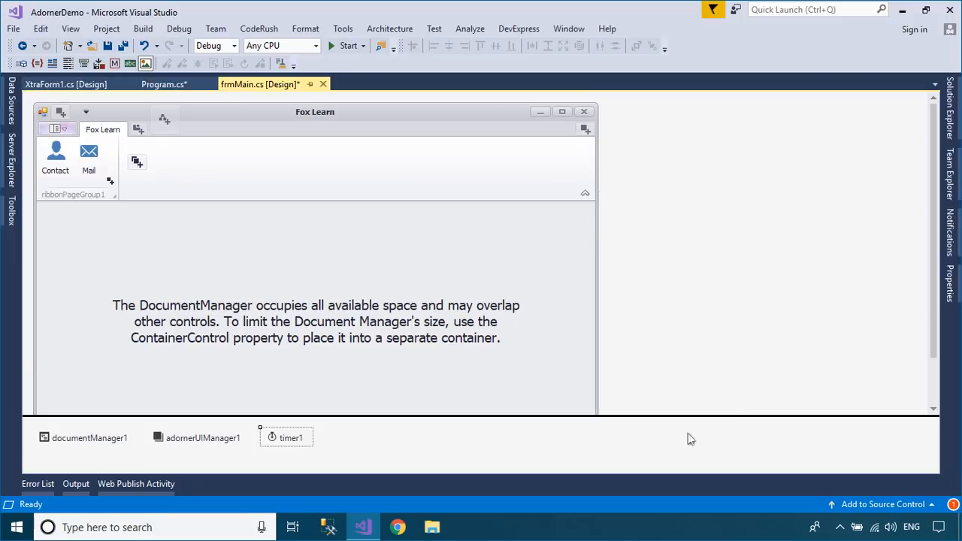
left_click(291, 436)
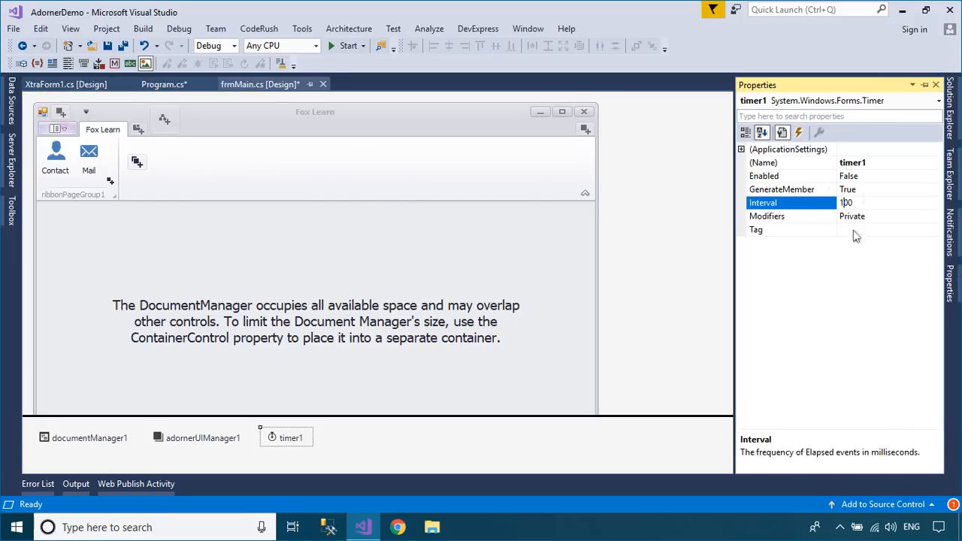
type("7000")
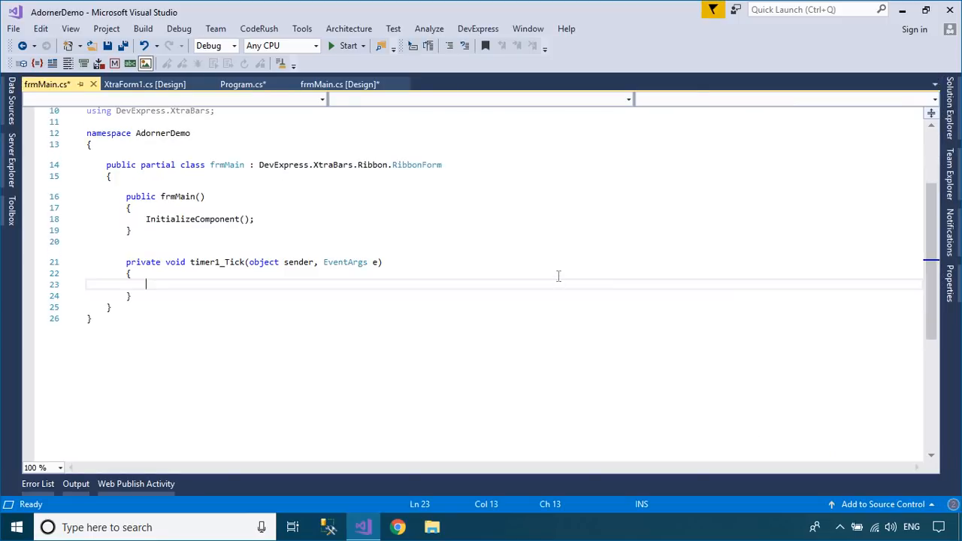
left_click(346, 84)
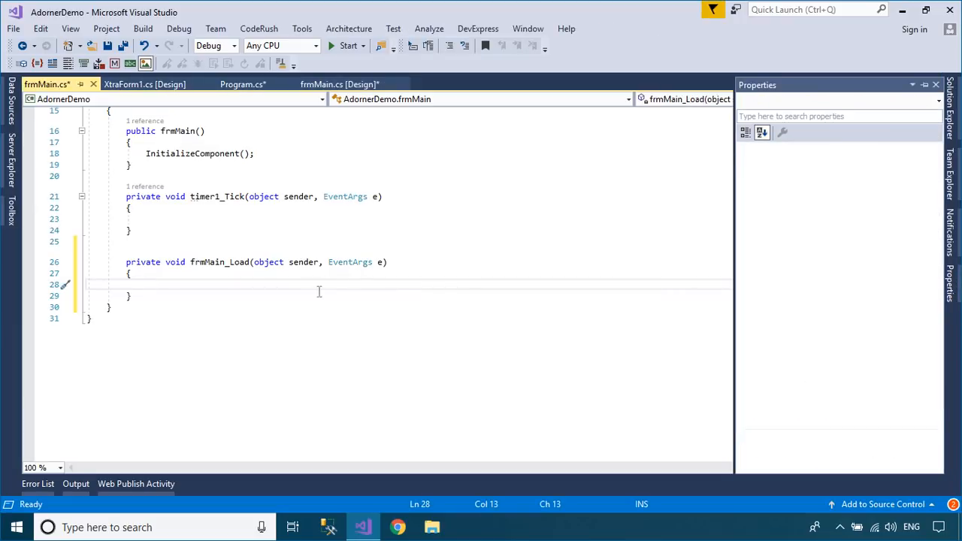
- In frmMain_Load hide badge1 and call timer1.Start(), then declare int mail = 0
type("badge1.Visible = false;")
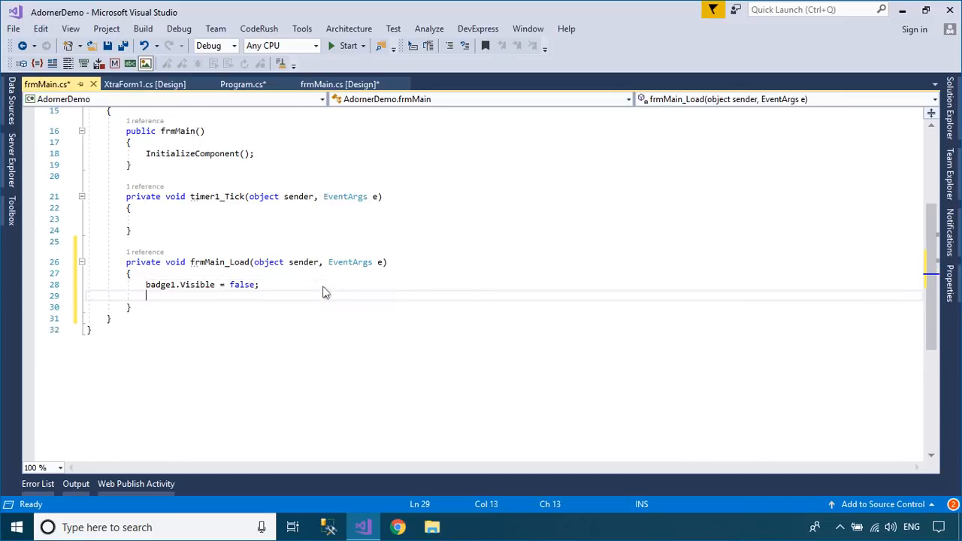
type("timer1.sta")
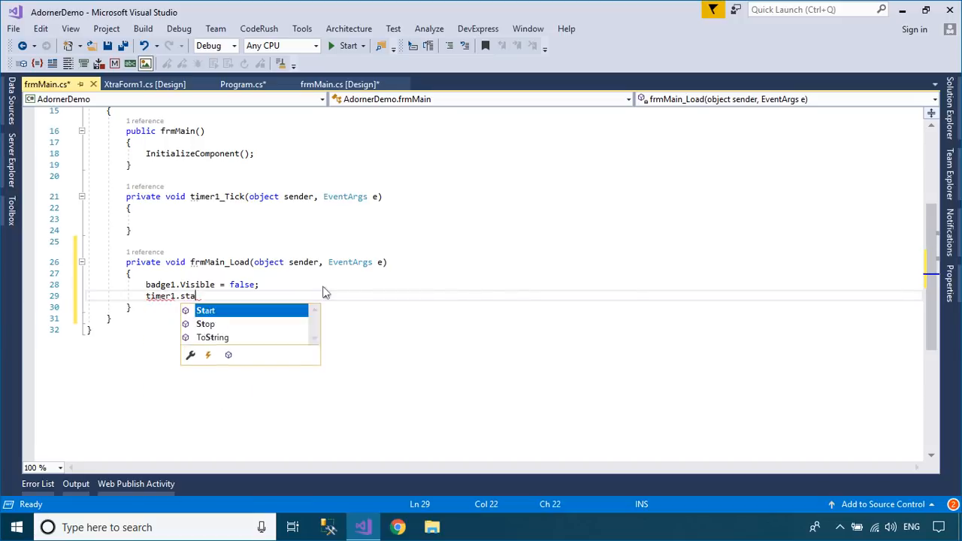
type("rt();")
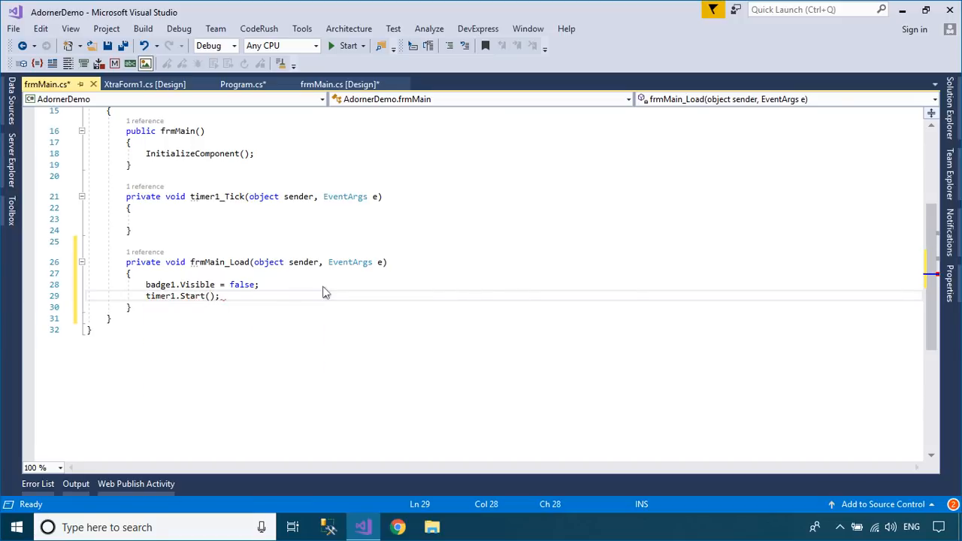
type("int mail = 0;")
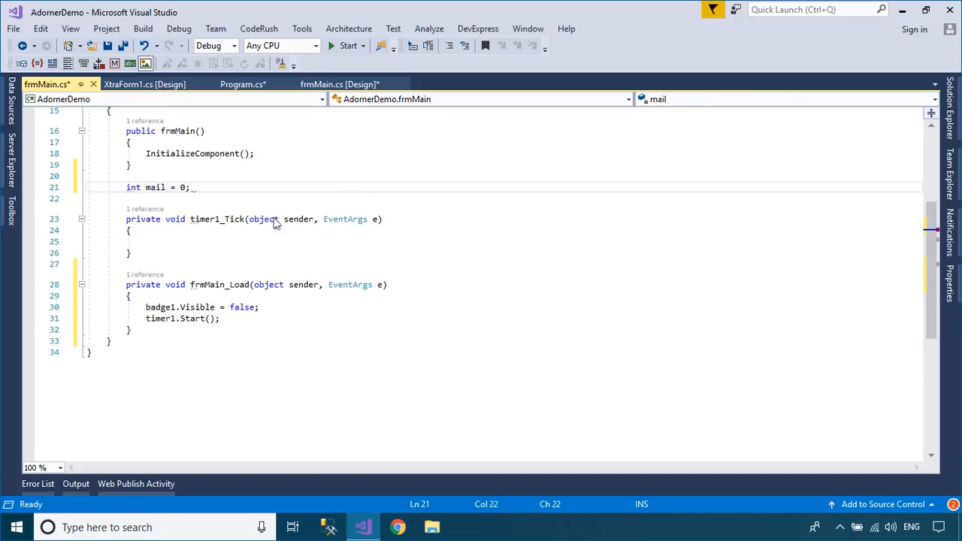
- In timer1_Tick set badge1.Properties.Text to (++mail).ToString() and make badge1 visible
type("badge1.")
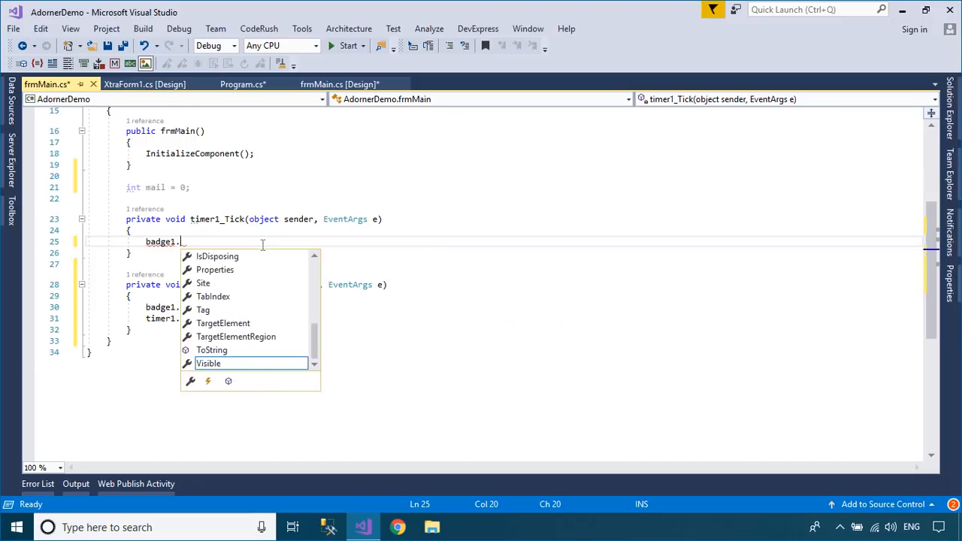
type("Properties.")
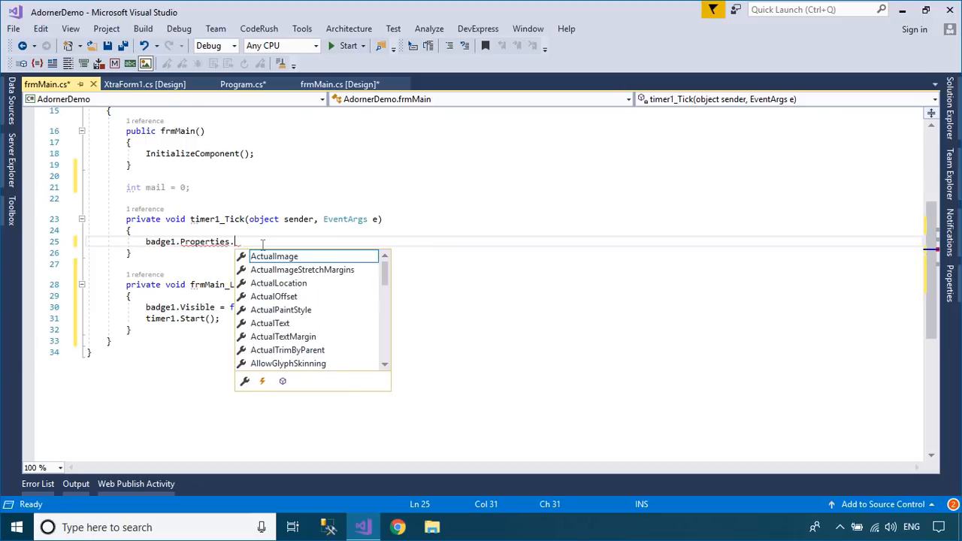
type("Text")
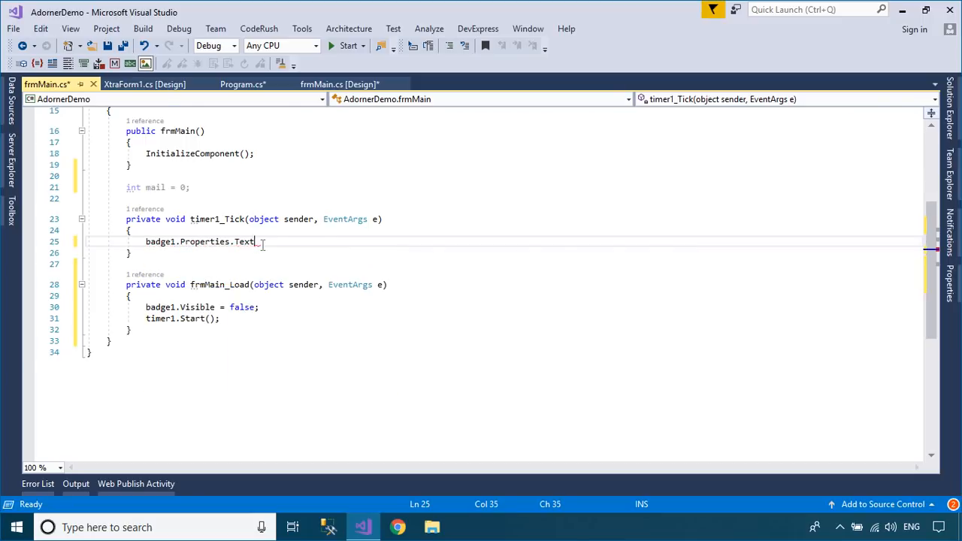
type("=()")
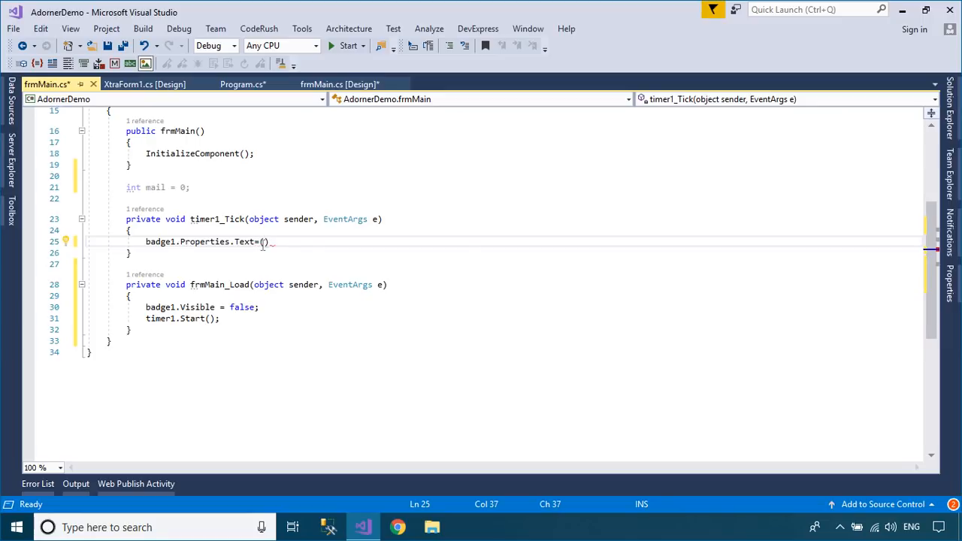
type("++mail")
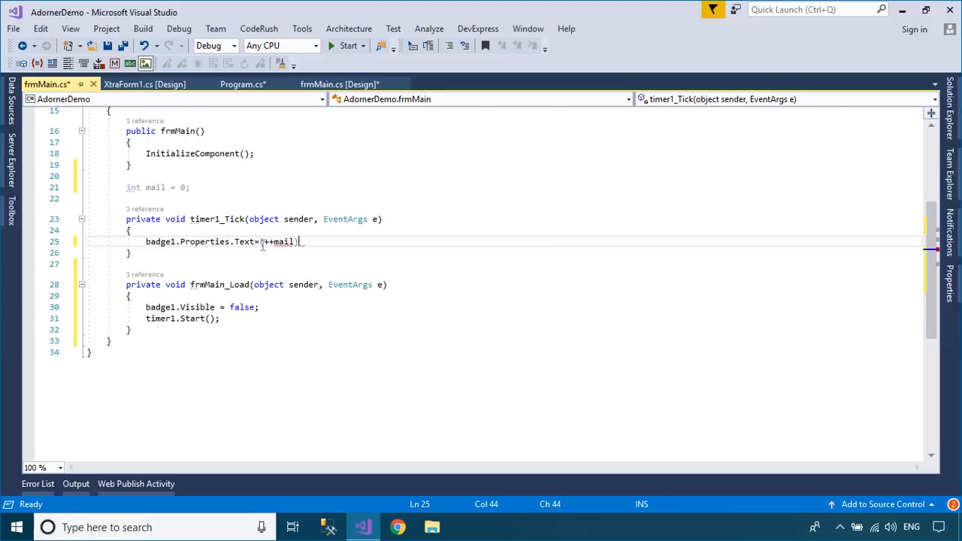
type(".ToString();")
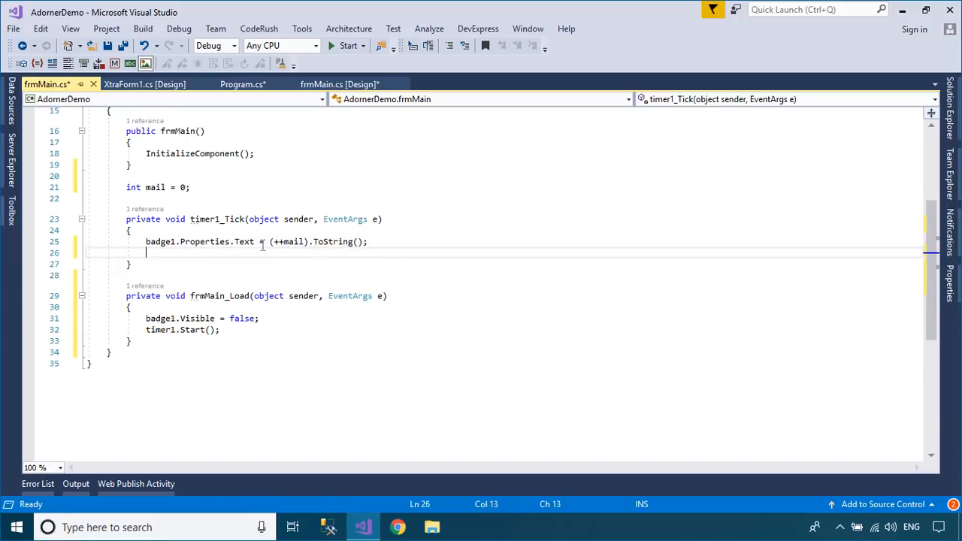
type("badge1.vi")
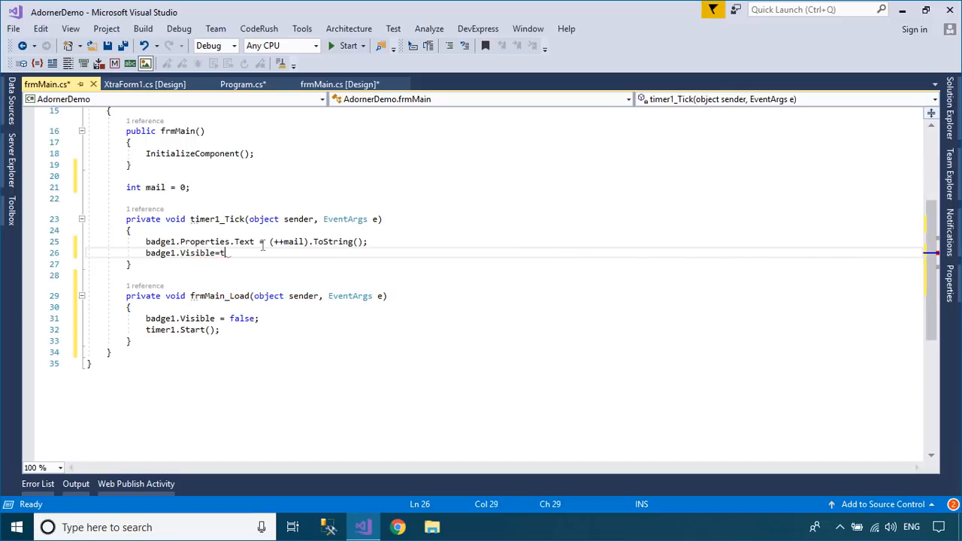
type("rue;")
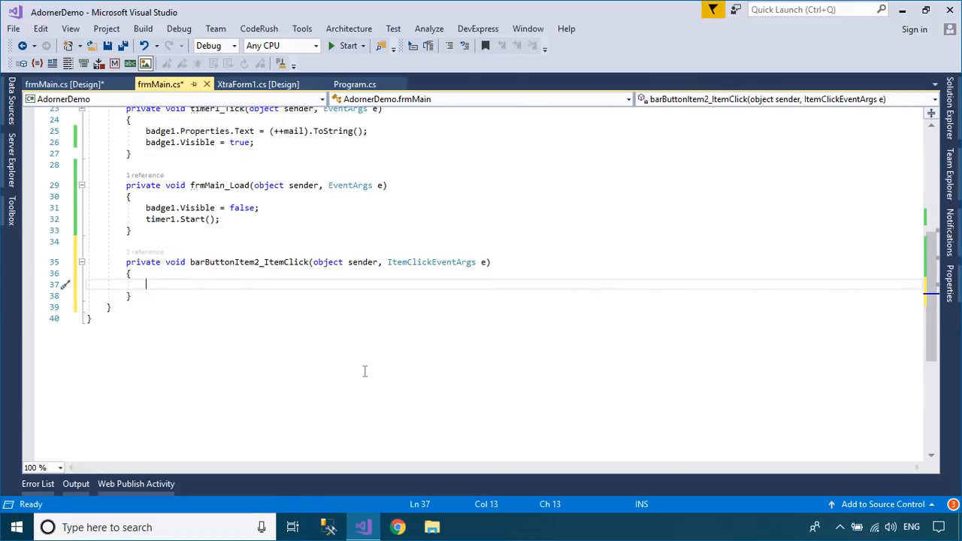
- In barButtonItem2_ItemClick, skip clicks when mail is 0, otherwise decrement mail and show it on badge1
type("if(")
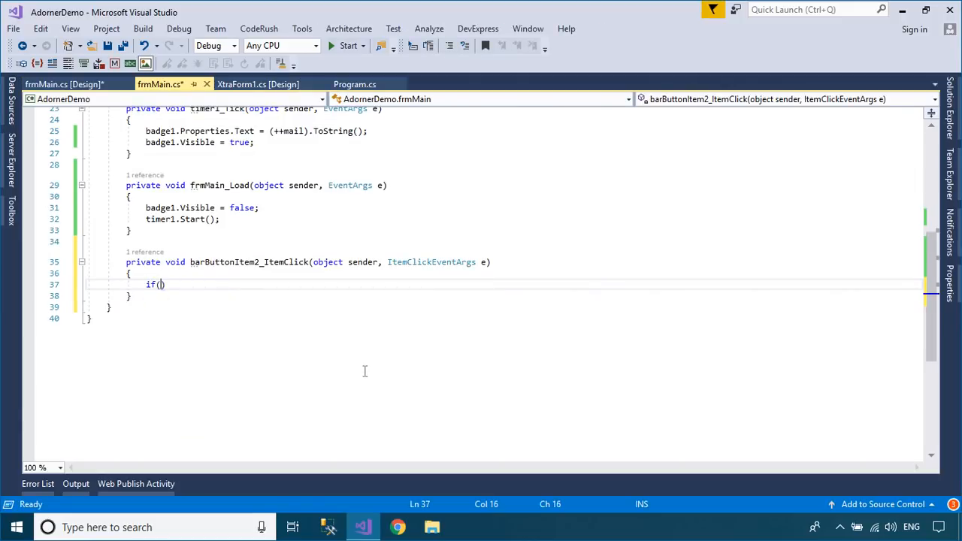
type("mail==0")
type("return;")
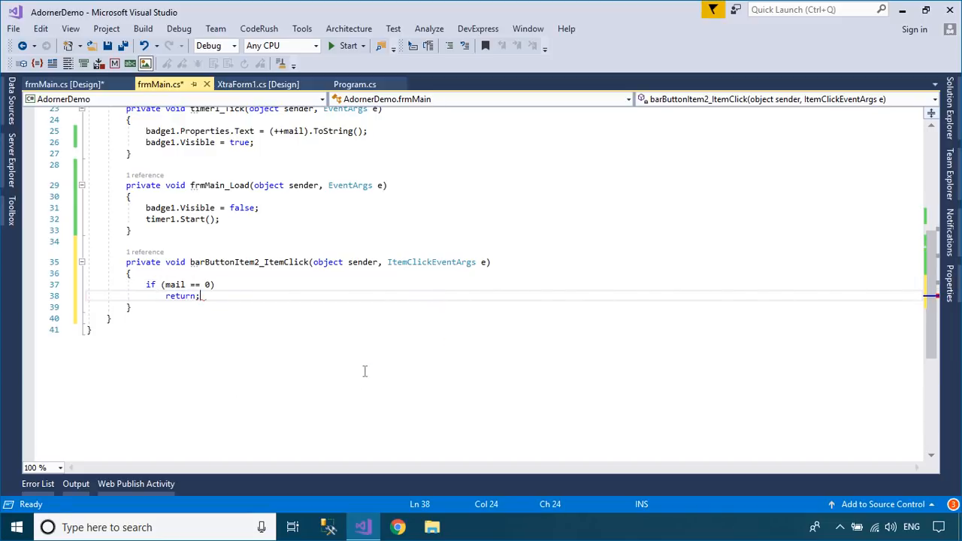
type("badge1.")
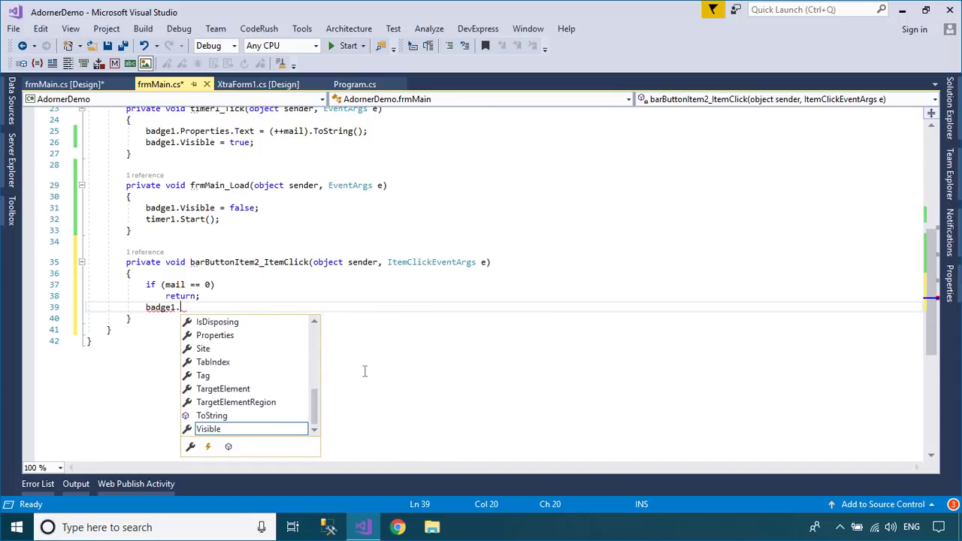
type("Properties.")
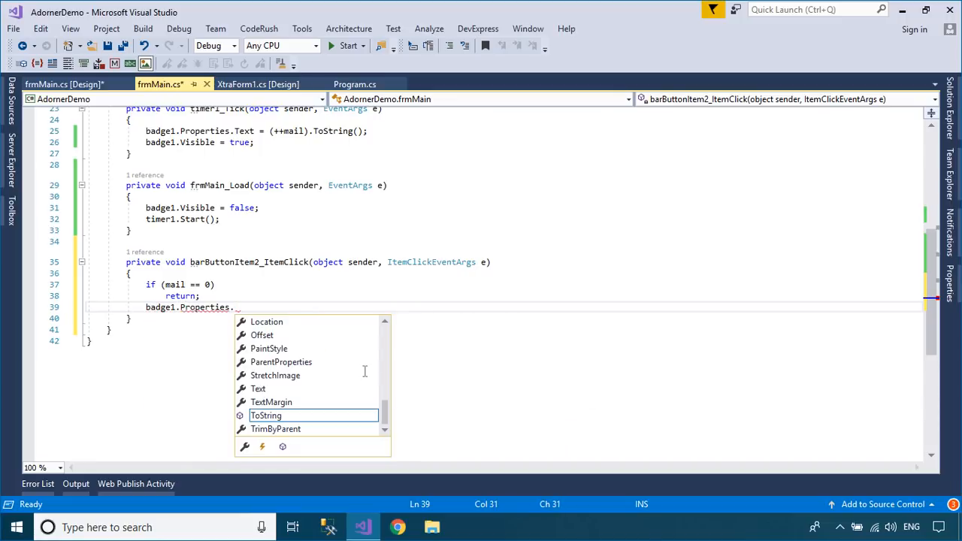
type("Text=()")
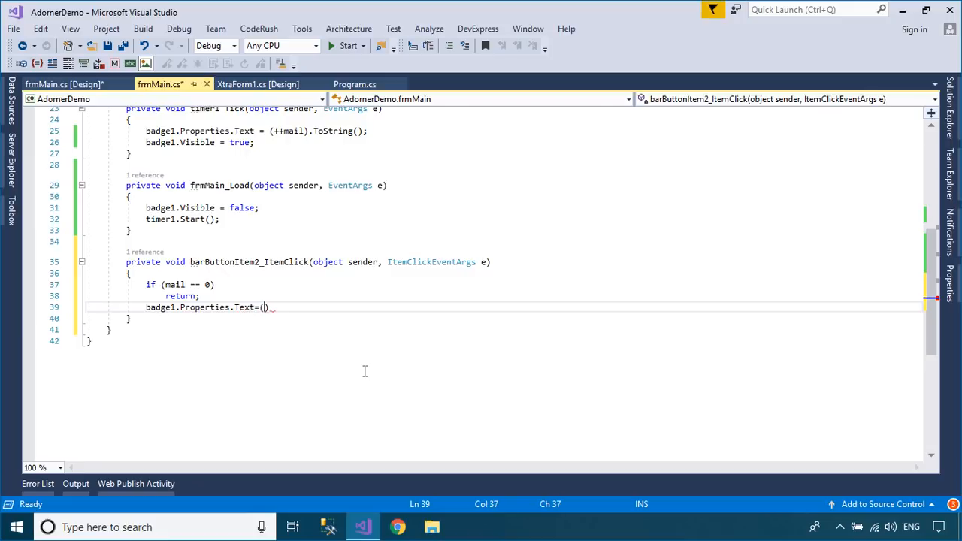
type("--mail")
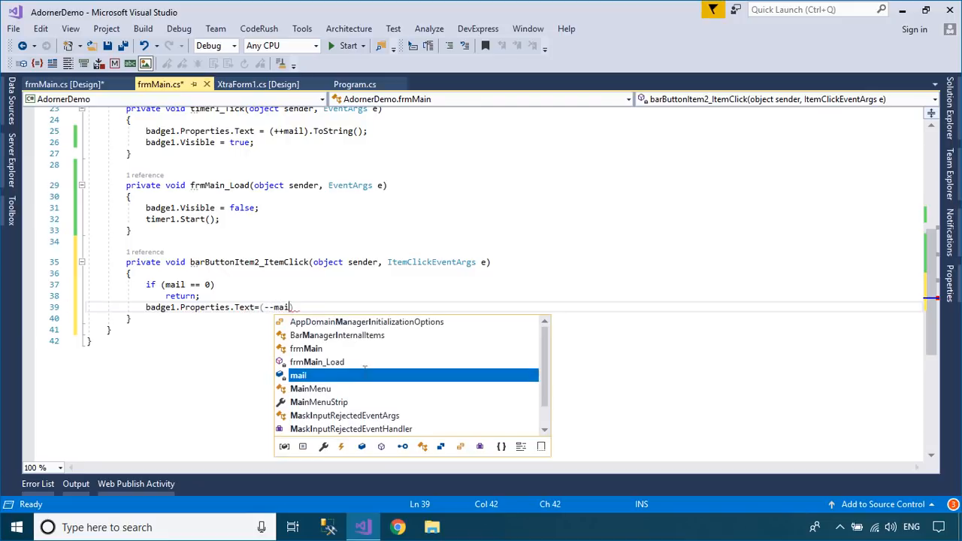
type(").ToString();")
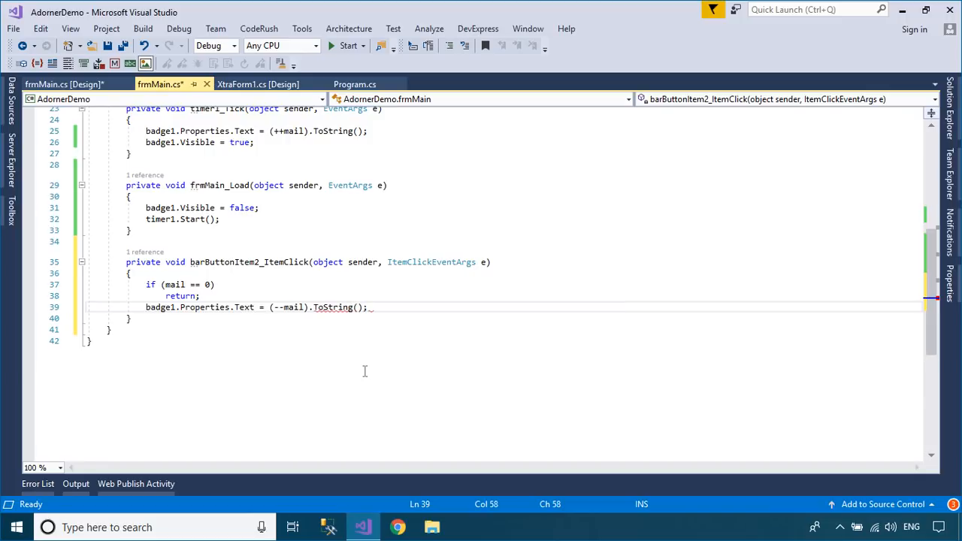
- Add a condition that sets badge1 Visible to false once mail reaches 0
type("if")
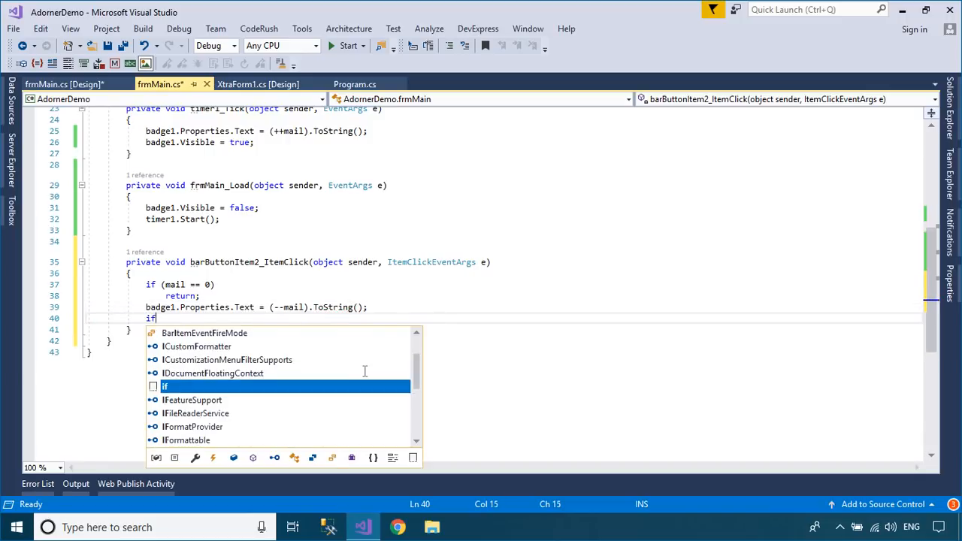
type("(mail=)")
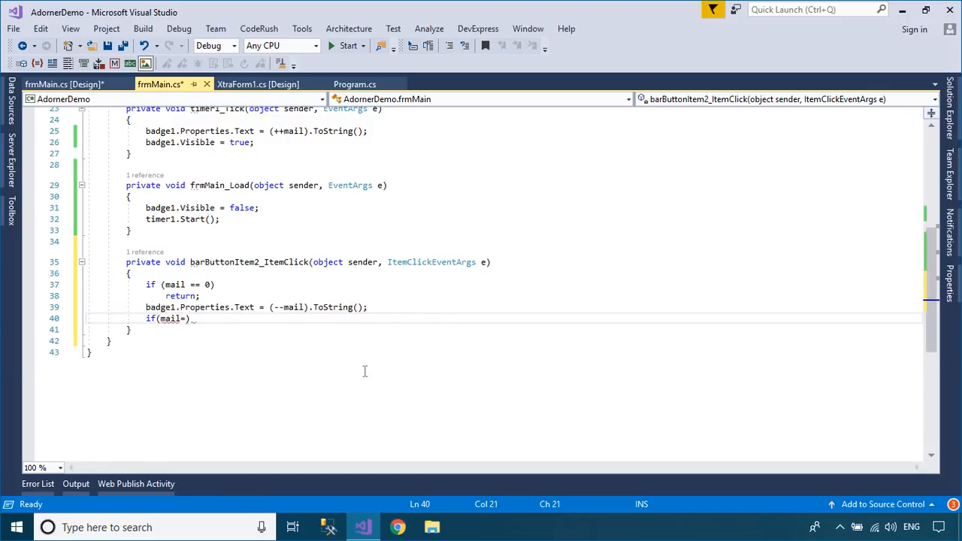
type("==0")
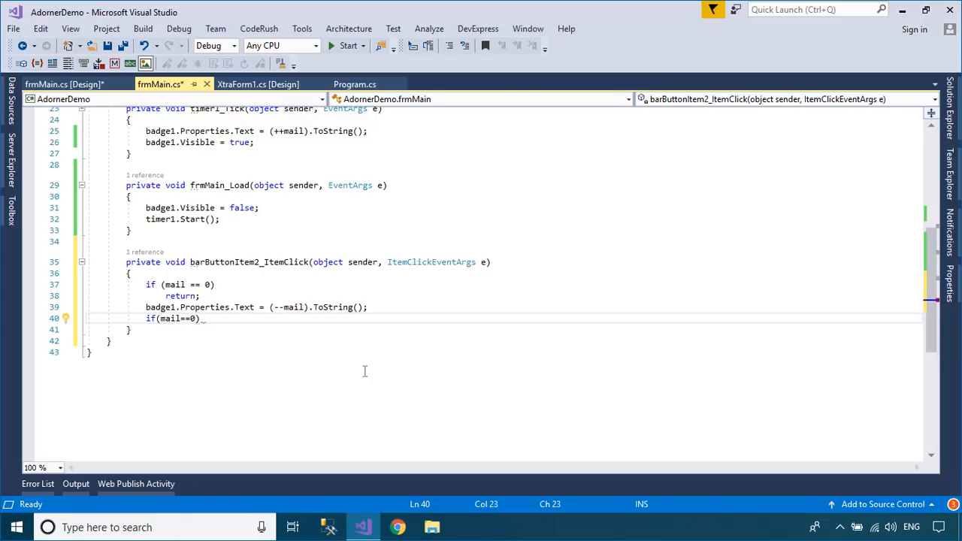
key("Enter")
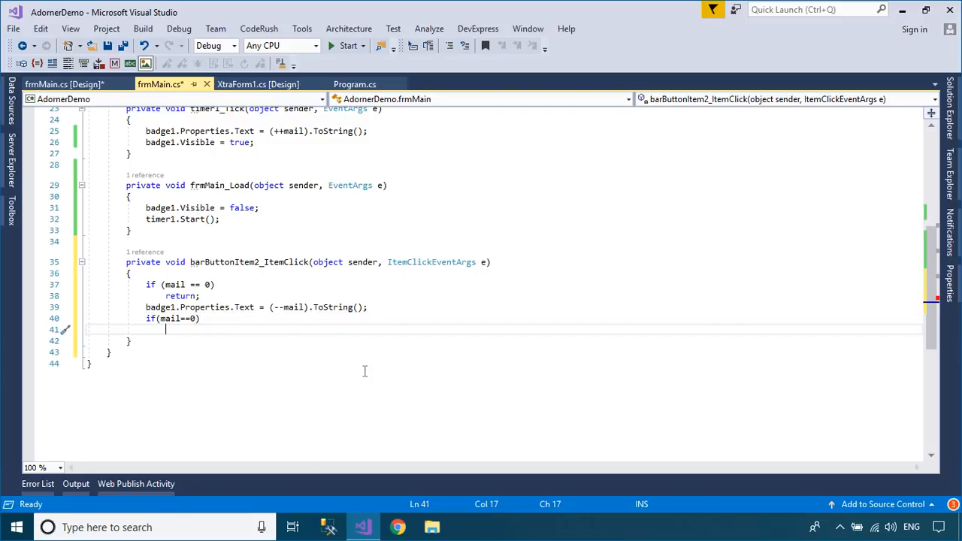
type("badge1.Visible")
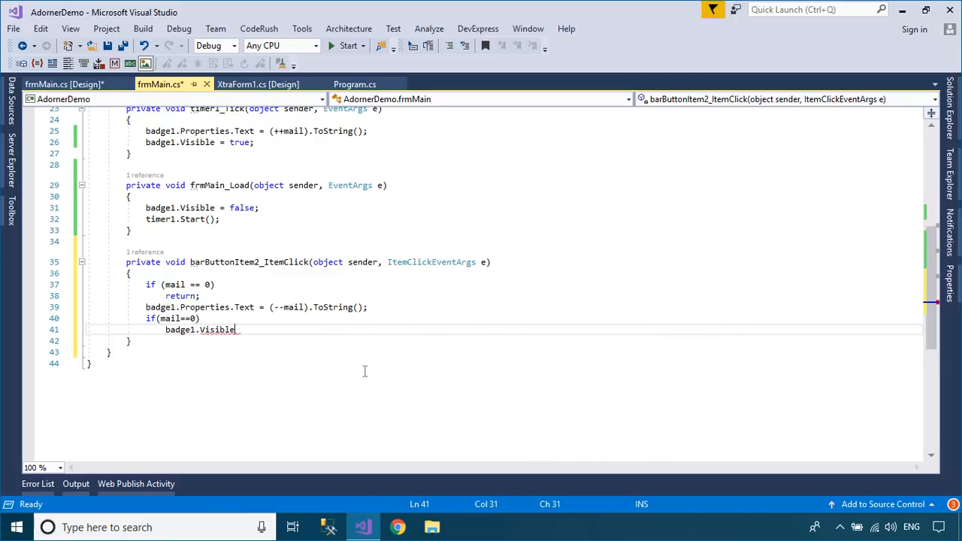
type("=fa")
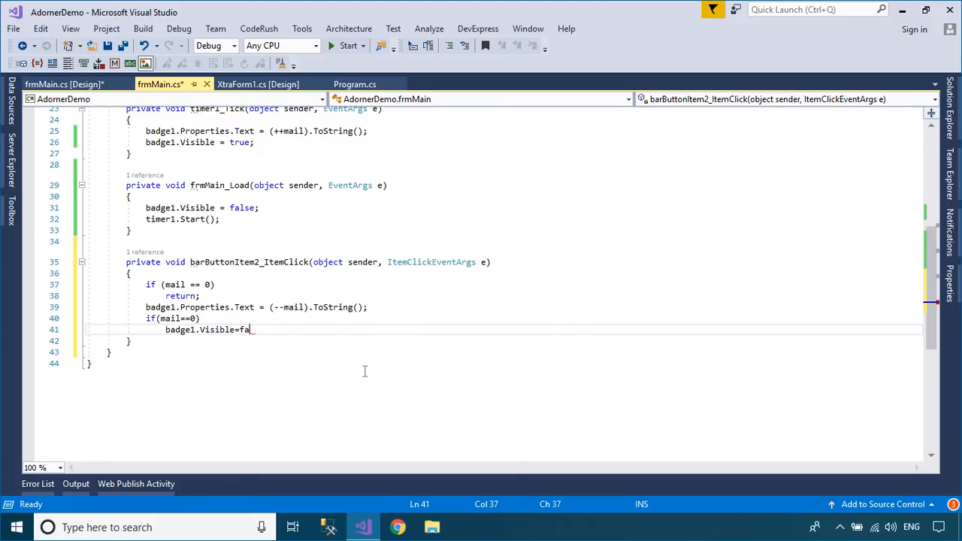